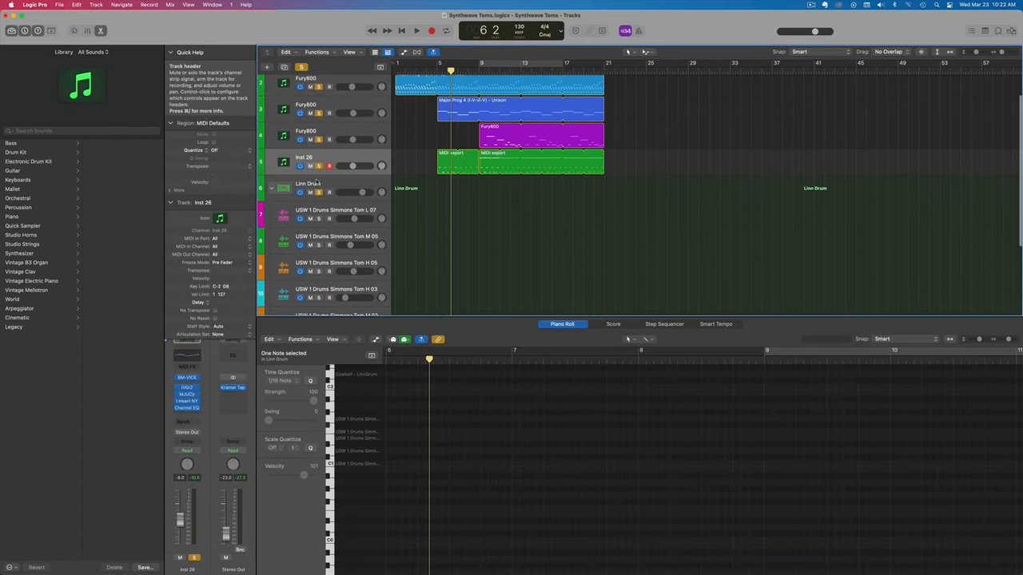
Select the Linn Drum track and load the Linn Drum electronic drum kit patch
left_click(28, 161)
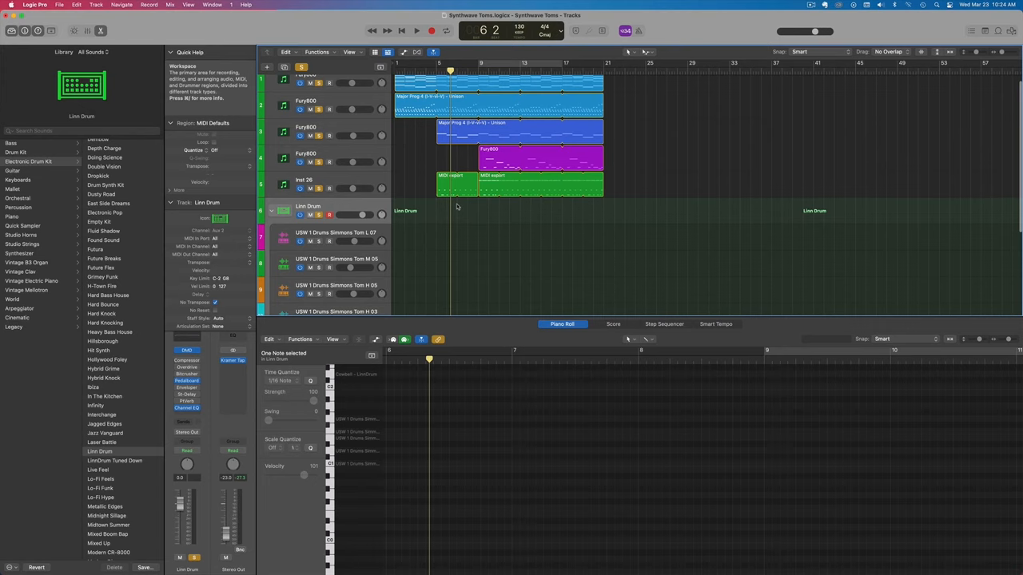
Create an empty MIDI region on the Linn Drum lane at bar 7 and select it
right_click(457, 208)
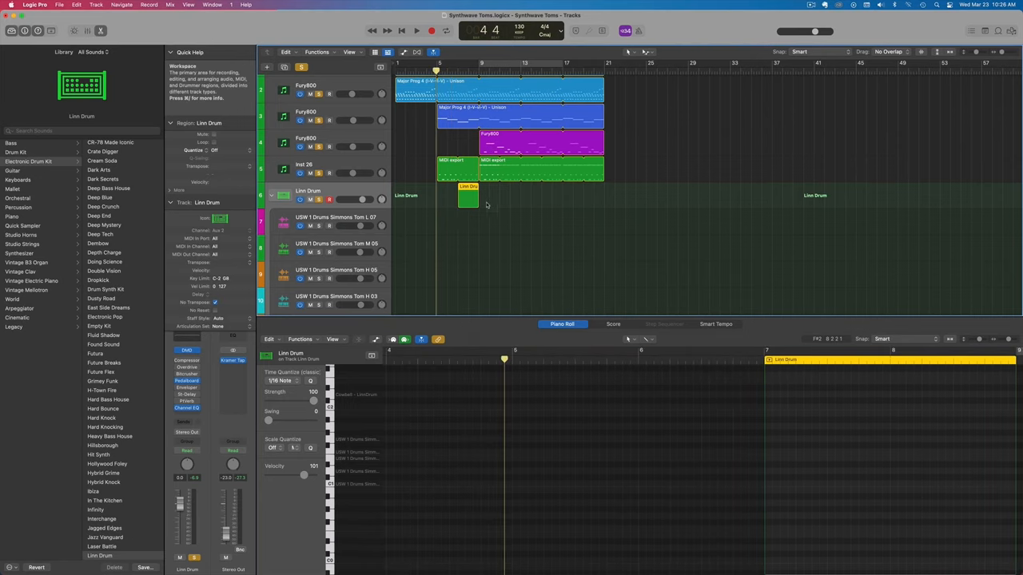
left_click(415, 31)
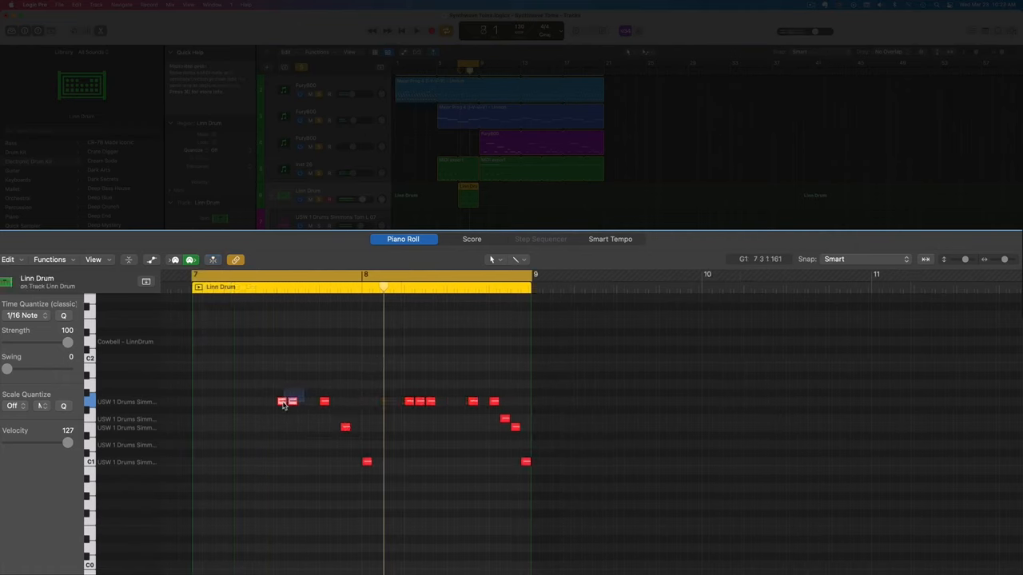
Adjust the entered tom notes and stretch the Linn Drum region from bar 7 to bar 21
left_click_drag(291, 401, 280, 401)
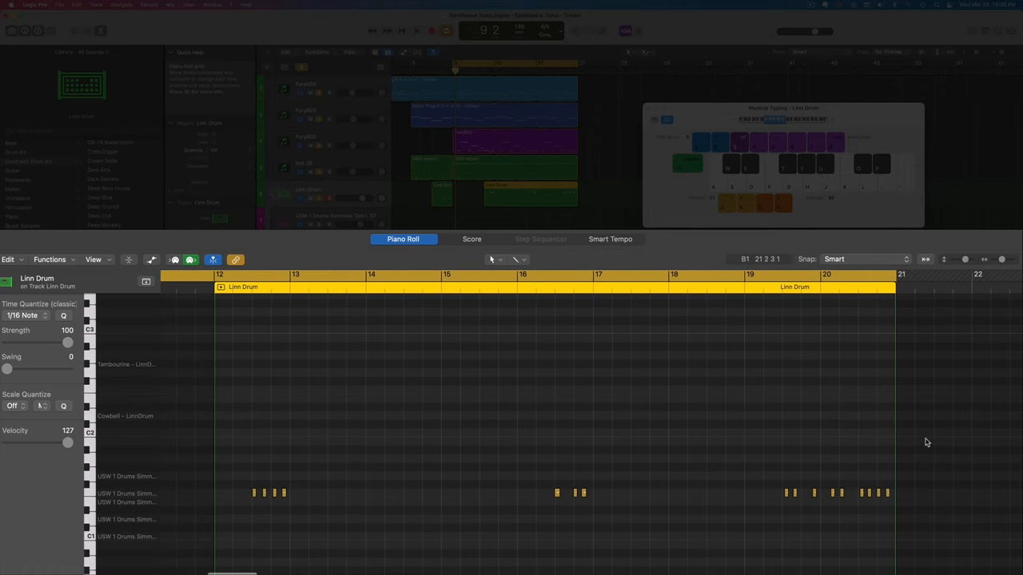
left_click_drag(68, 442, 54, 442)
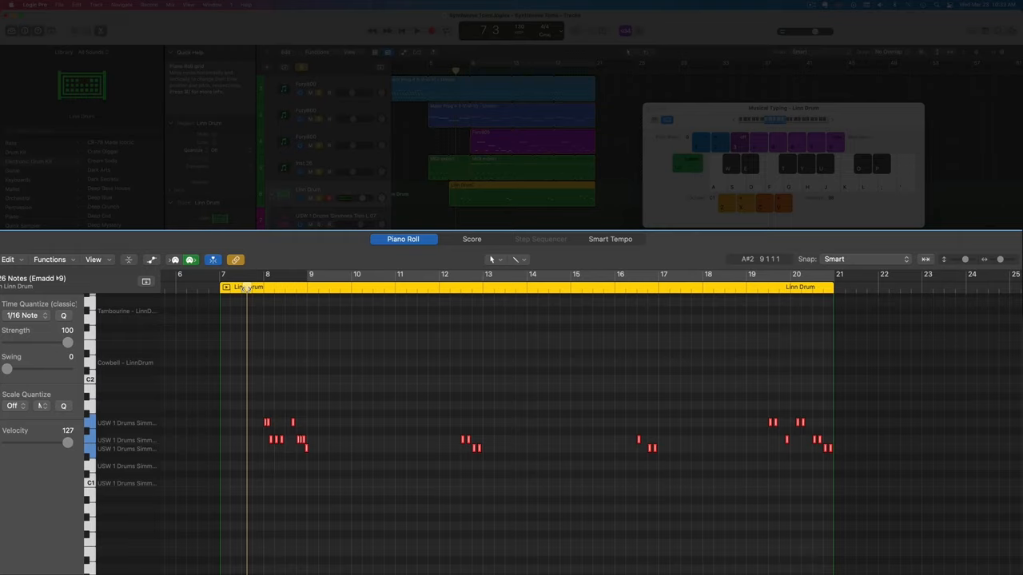
Load the Humanize transform with Velocity ±Rand 15 and Length ±Rand 0
left_click(8, 259)
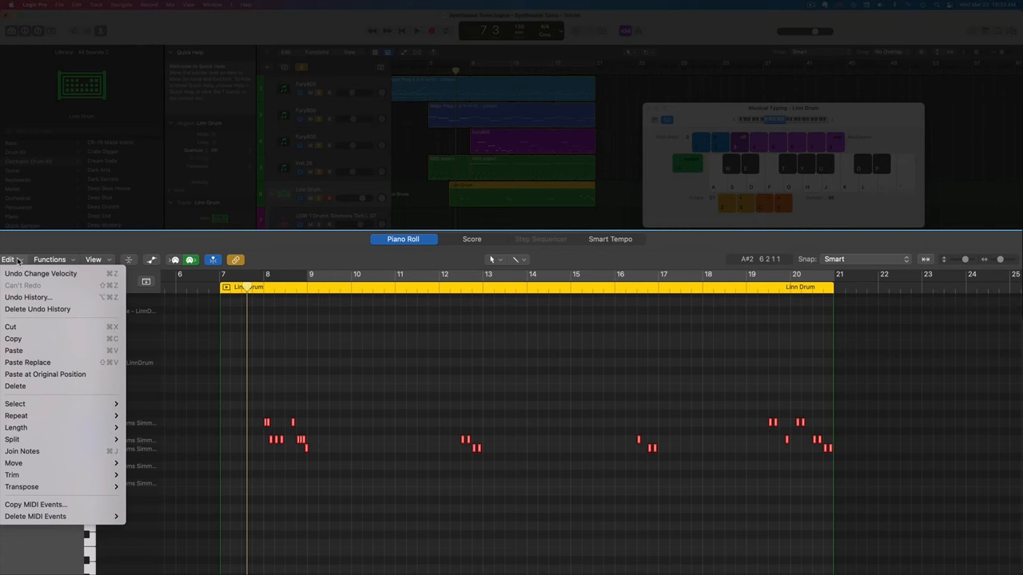
left_click(49, 259)
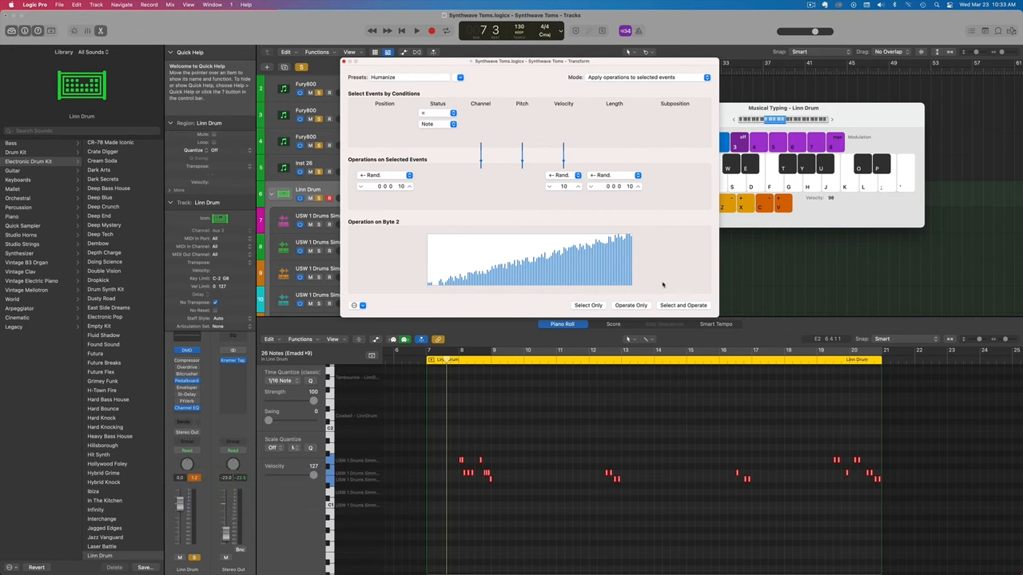
mouse_move(587, 260)
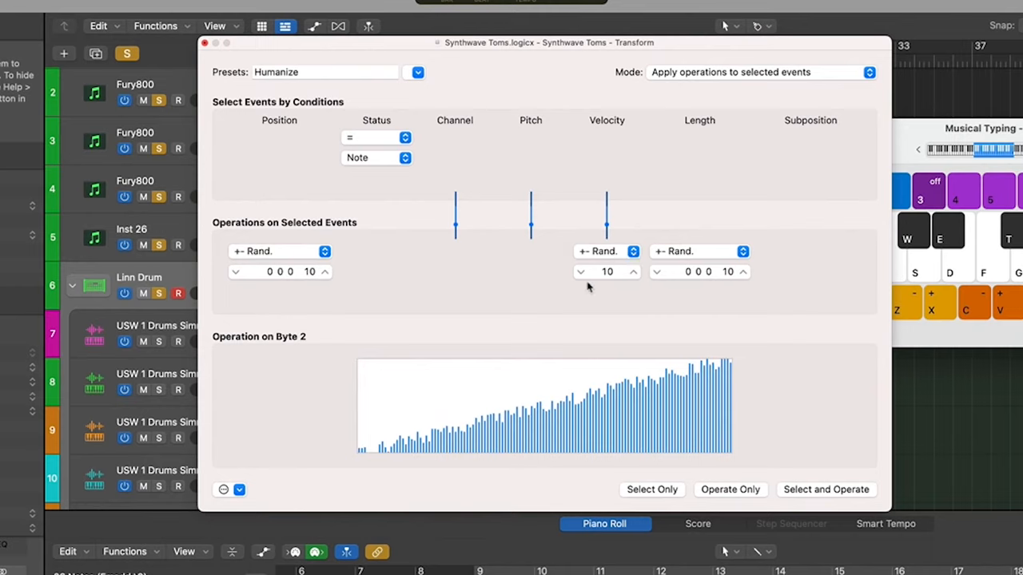
left_click(607, 250)
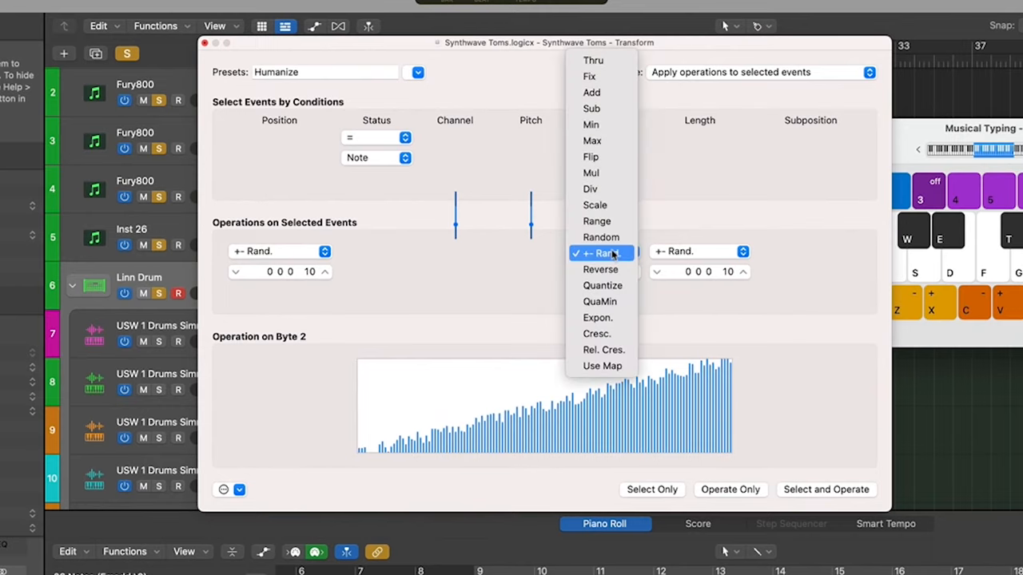
left_click(601, 252)
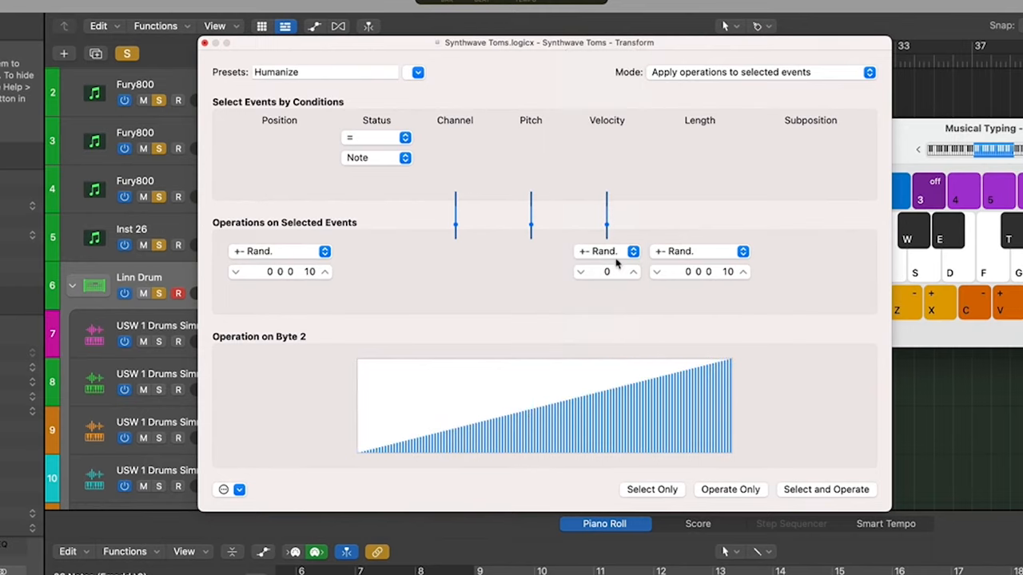
left_click(632, 267)
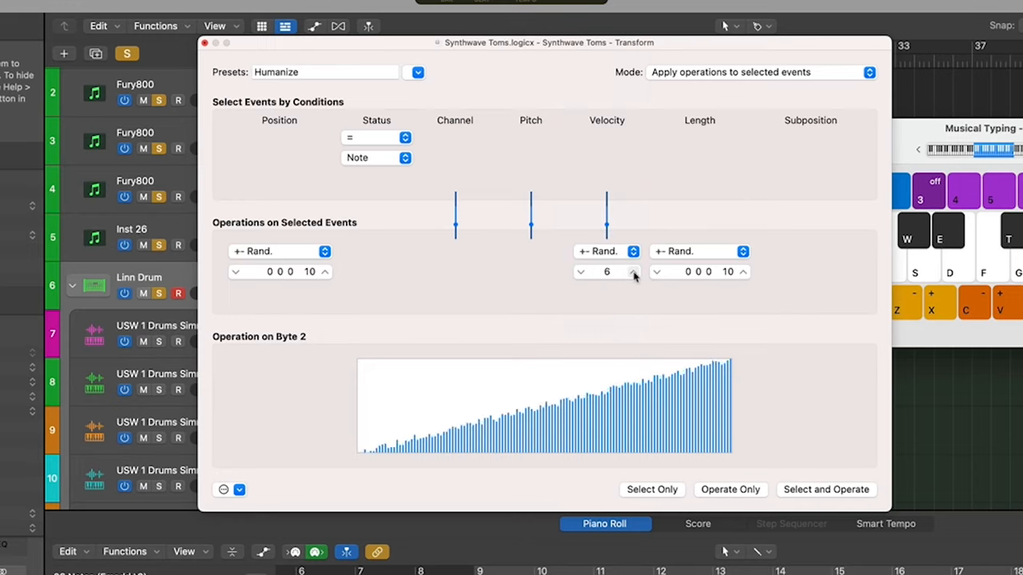
left_click(633, 267)
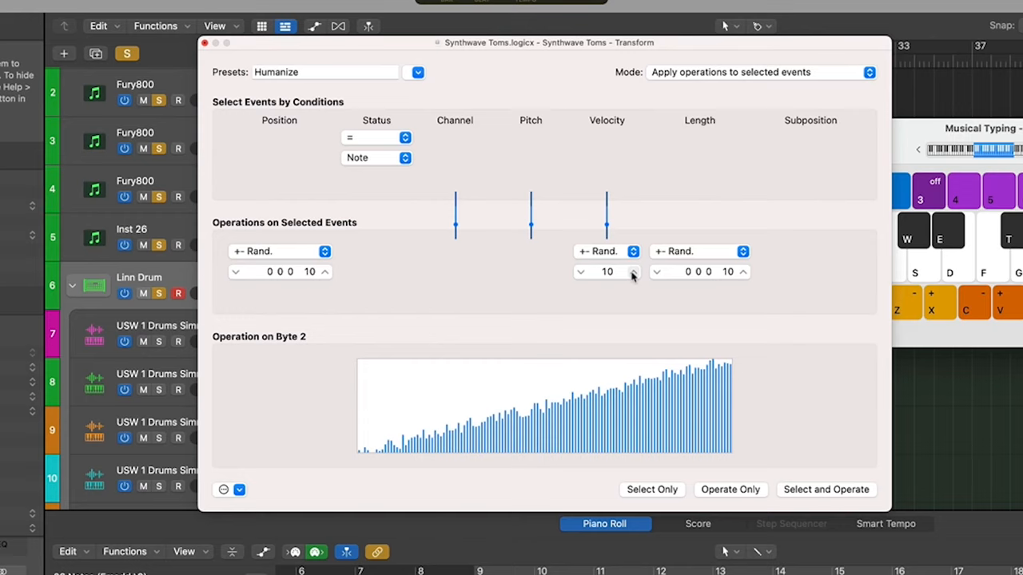
left_click(634, 267)
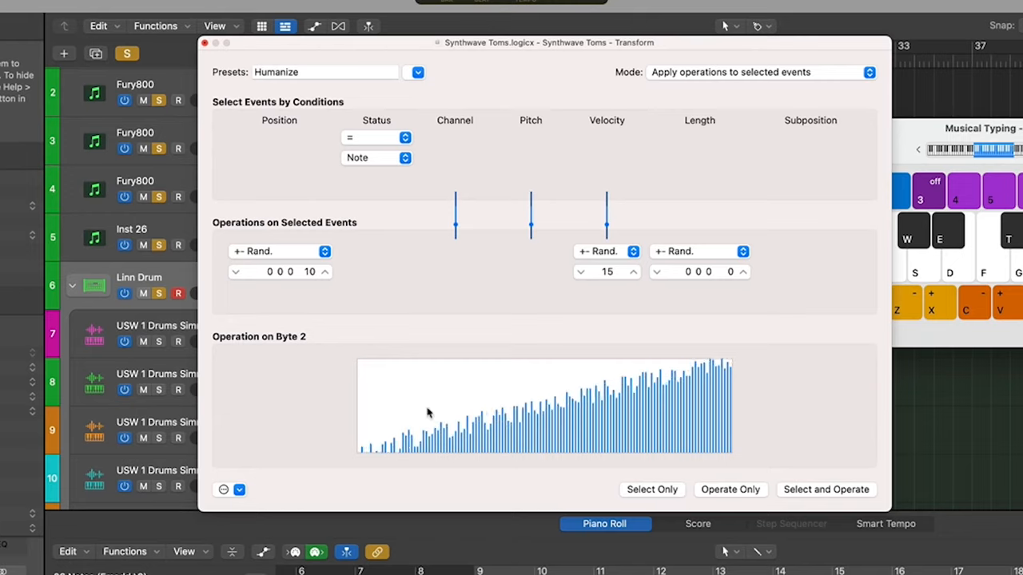
mouse_move(799, 519)
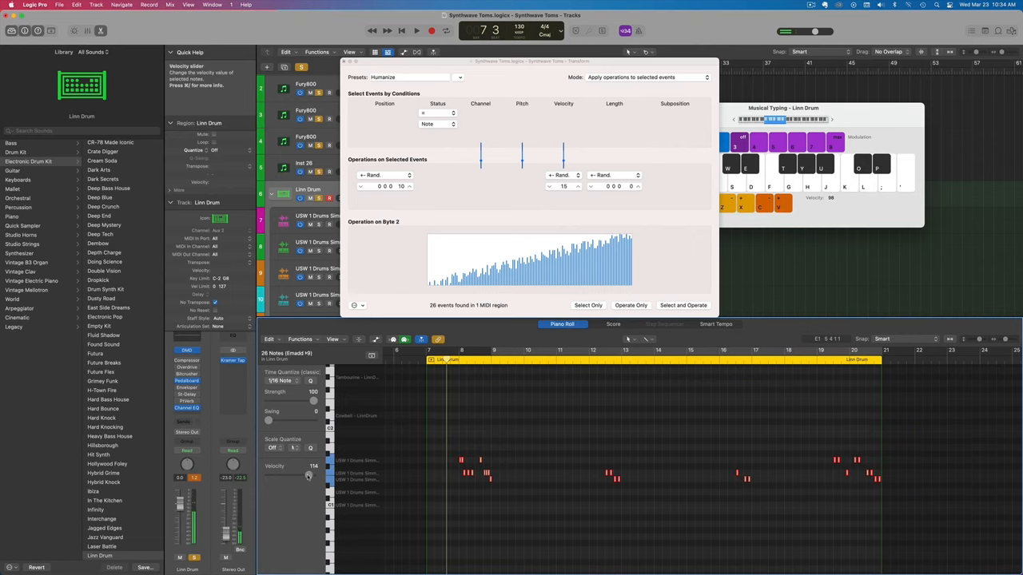
Humanize the tom note velocities, then lower one selected note's velocity with the slider
left_click_drag(308, 471, 307, 478)
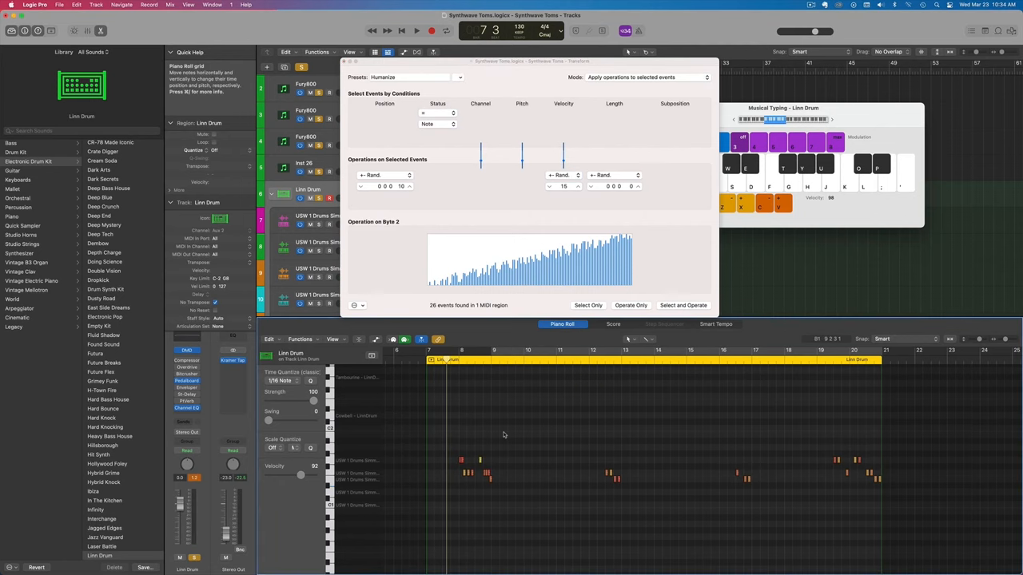
left_click(415, 31)
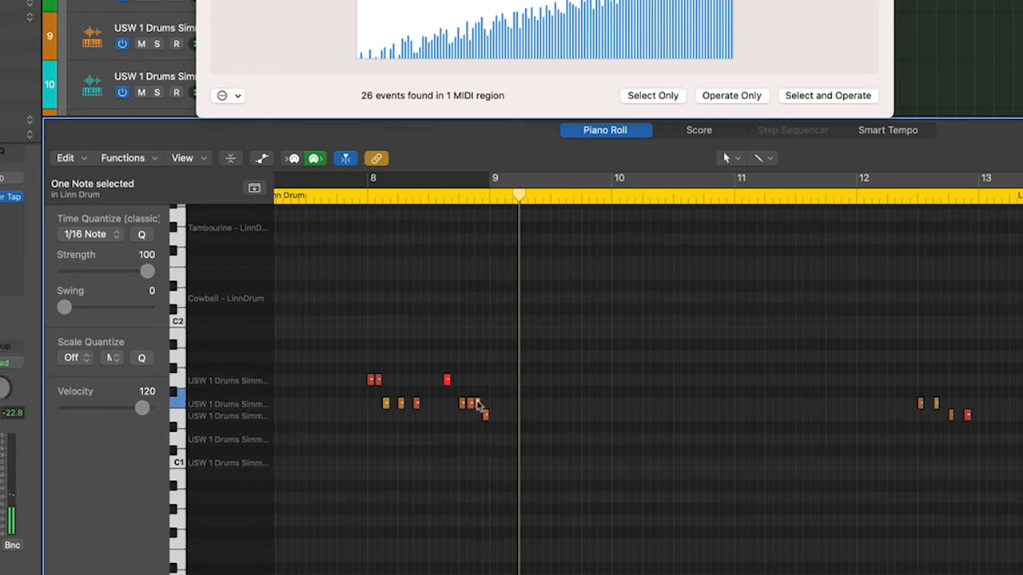
left_click_drag(142, 408, 121, 409)
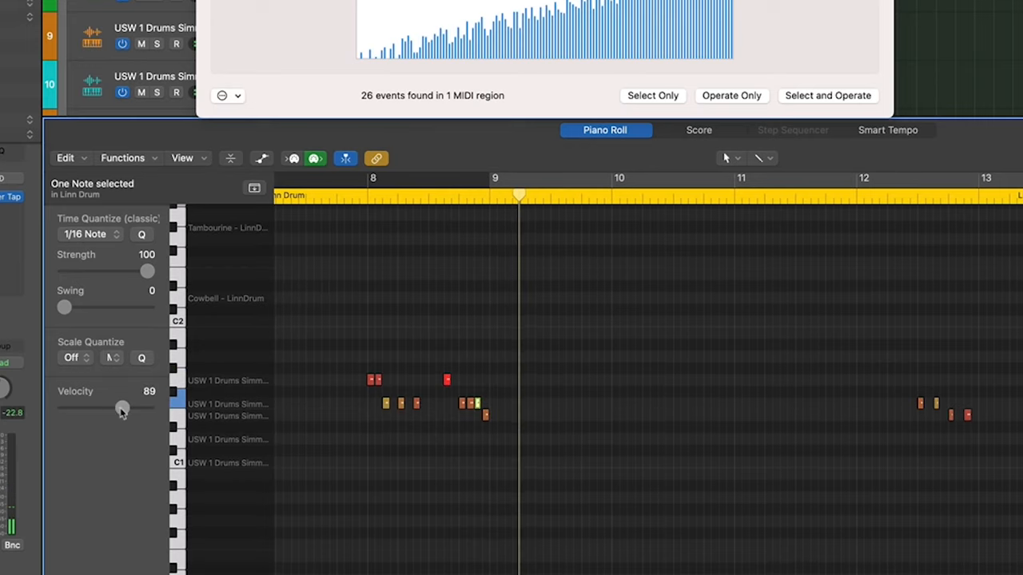
left_click_drag(121, 407, 128, 408)
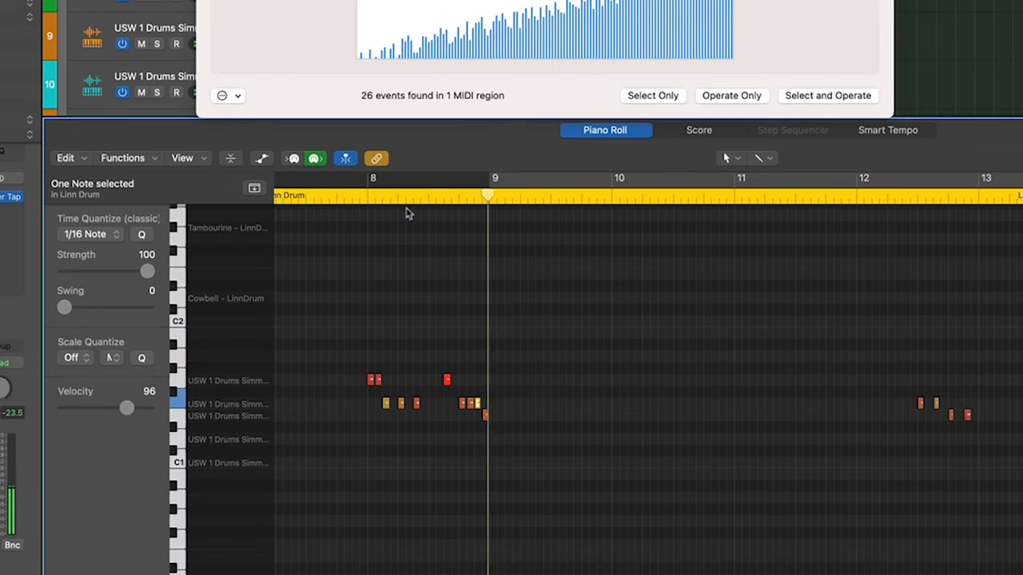
left_click_drag(128, 407, 124, 408)
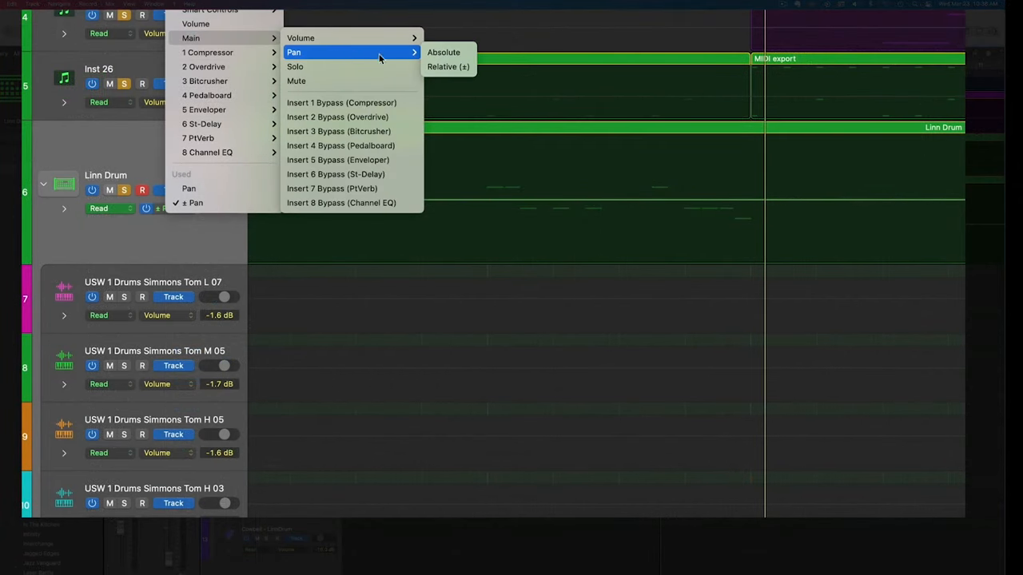
Draw Relative pan automation blocks of -22, -8, +14 and -21 on the Linn Drum track
left_click(448, 66)
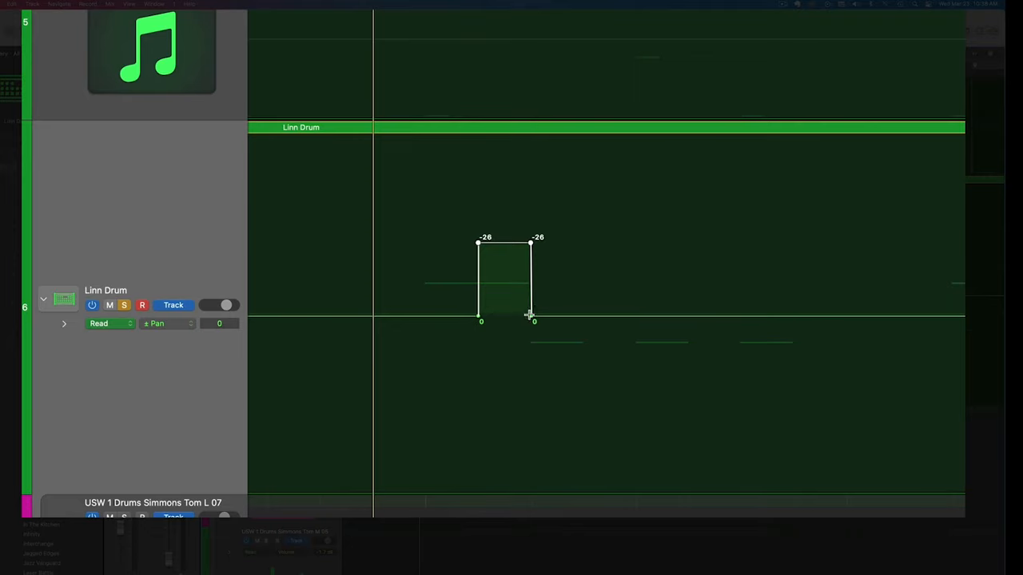
left_click_drag(529, 322, 583, 378)
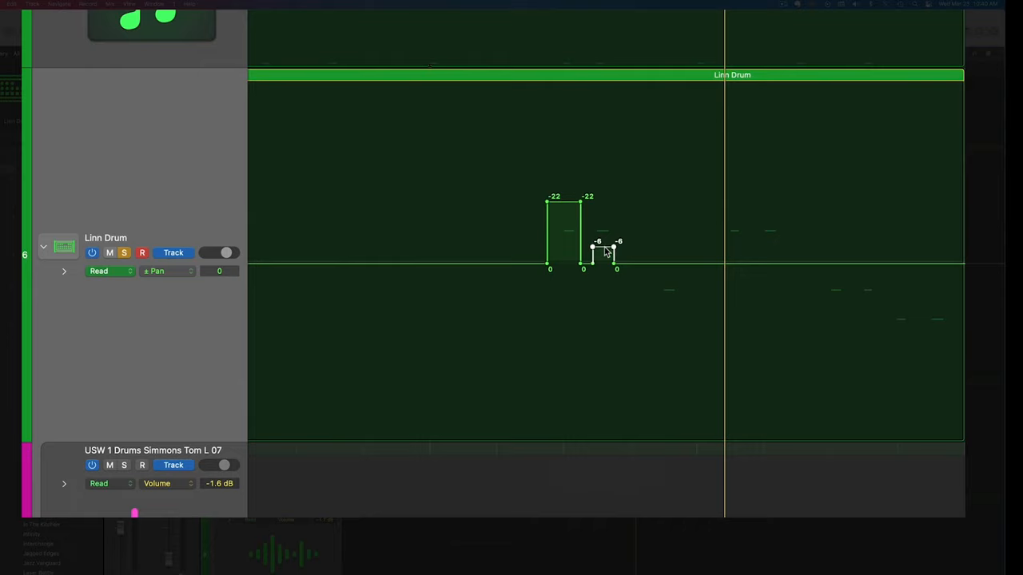
left_click_drag(603, 246, 603, 255)
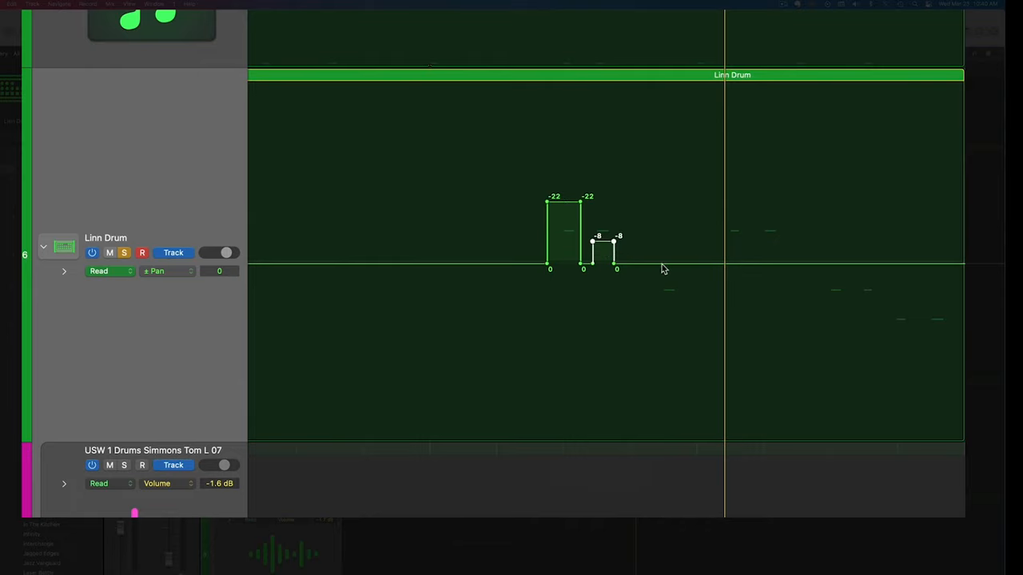
left_click_drag(661, 258, 689, 287)
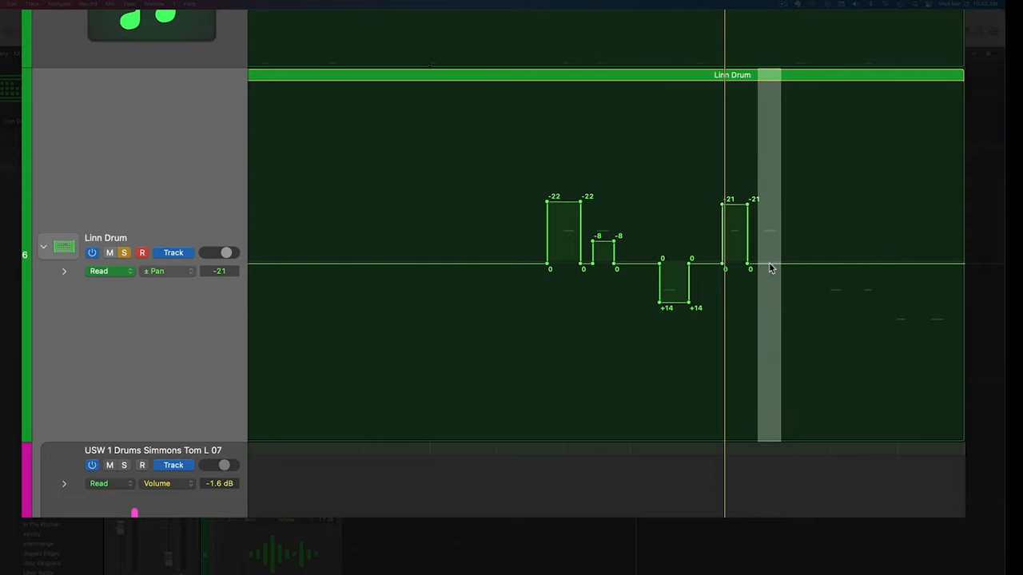
left_click_drag(771, 267, 847, 268)
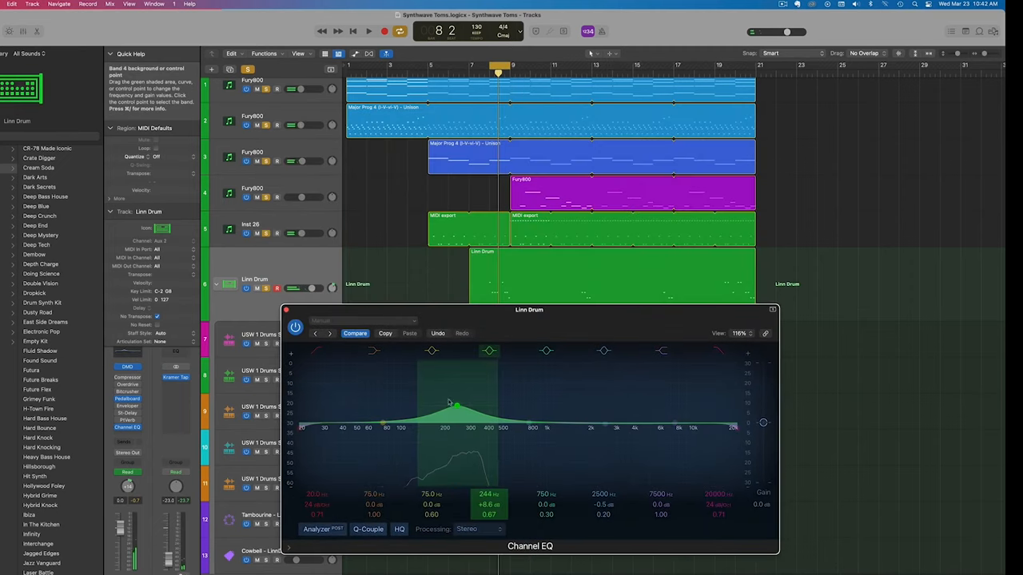
Raise the Channel EQ low cut and boost the low-mid band near 240 Hz
left_click_drag(456, 405, 456, 409)
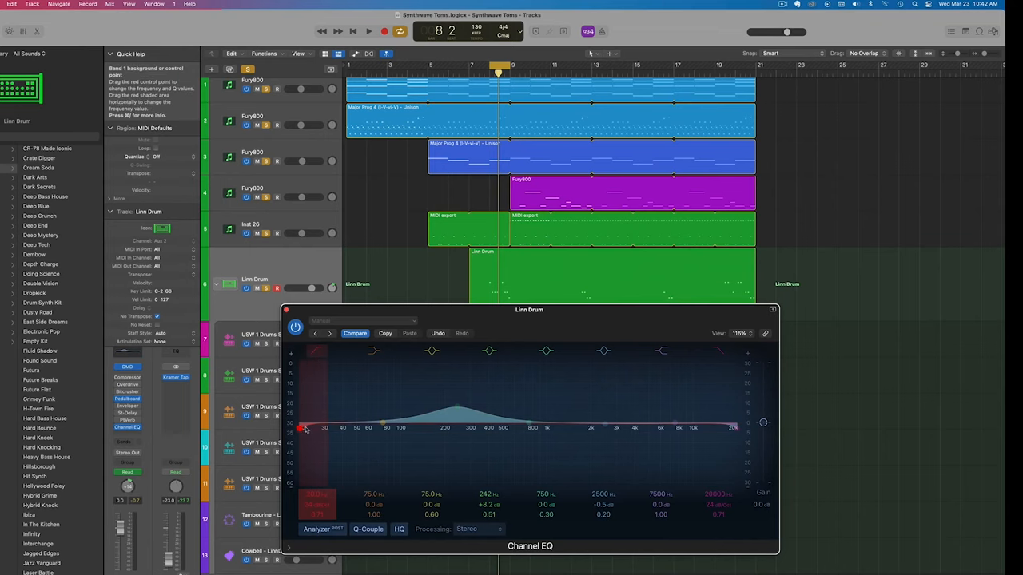
left_click_drag(306, 430, 407, 430)
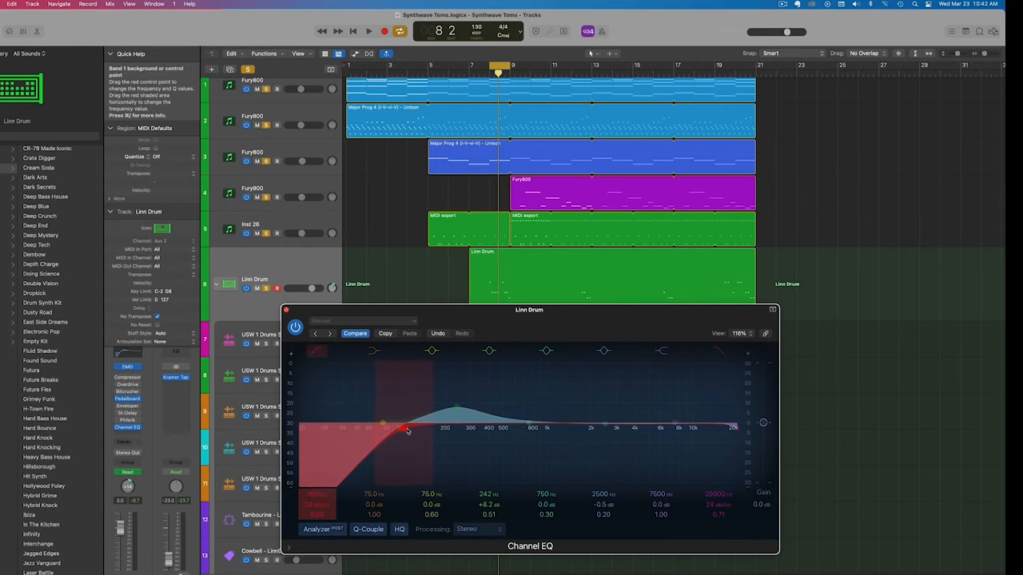
left_click_drag(529, 310, 660, 375)
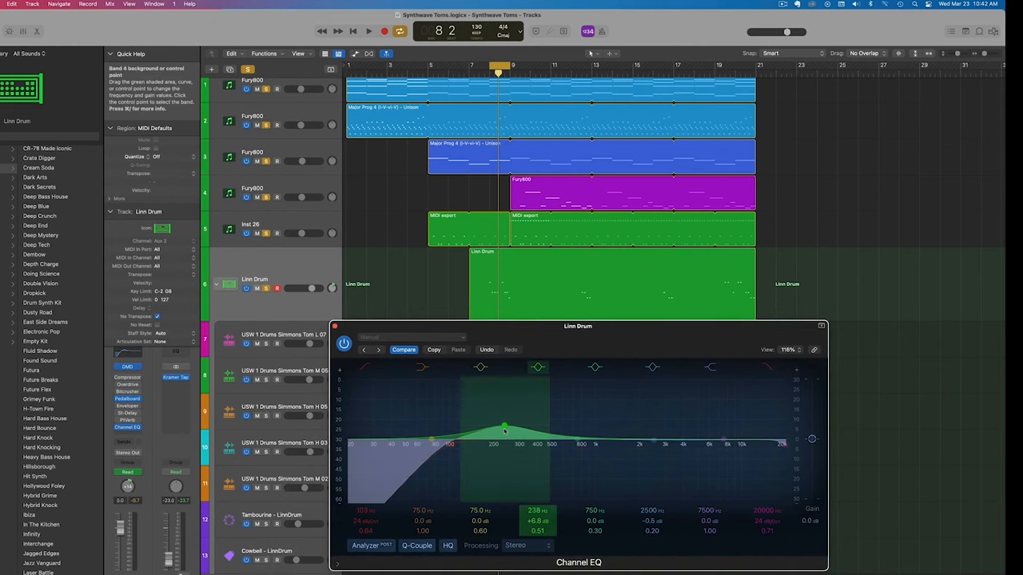
left_click_drag(503, 428, 507, 425)
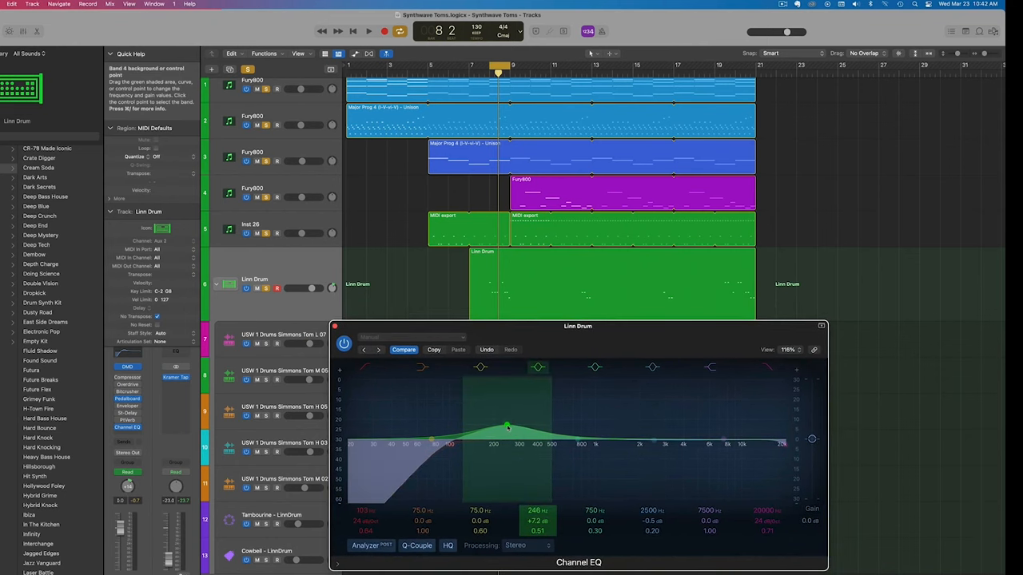
left_click(368, 32)
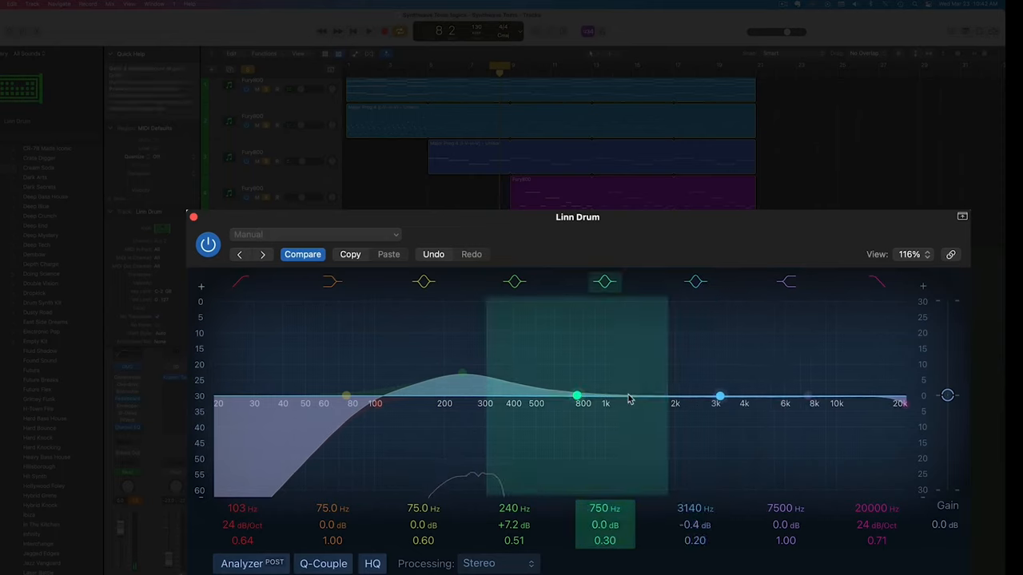
Boost the high shelf above 10 kHz, cut around 3.5 kHz, and A/B the EQ
left_click(719, 395)
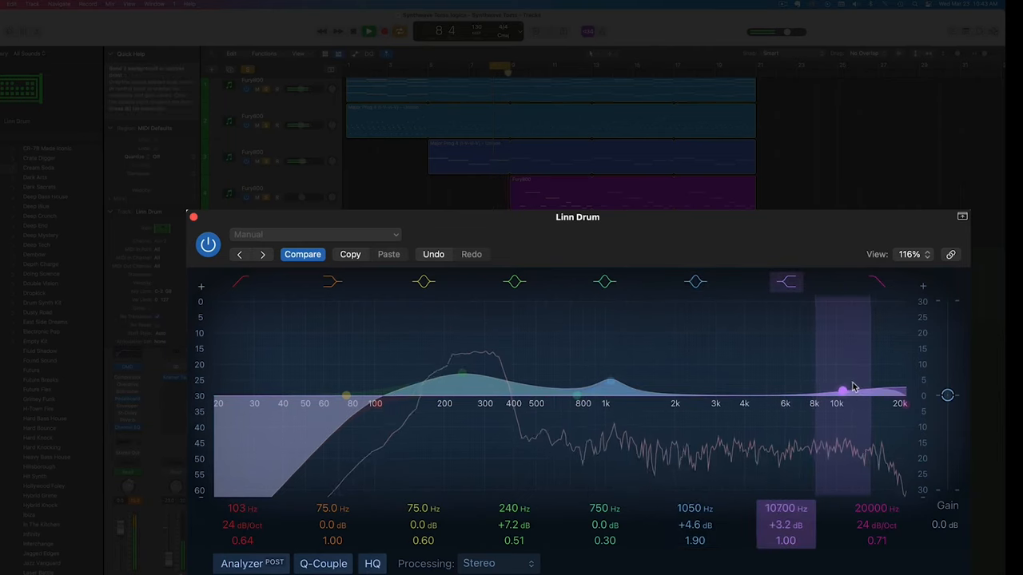
left_click_drag(843, 391, 843, 368)
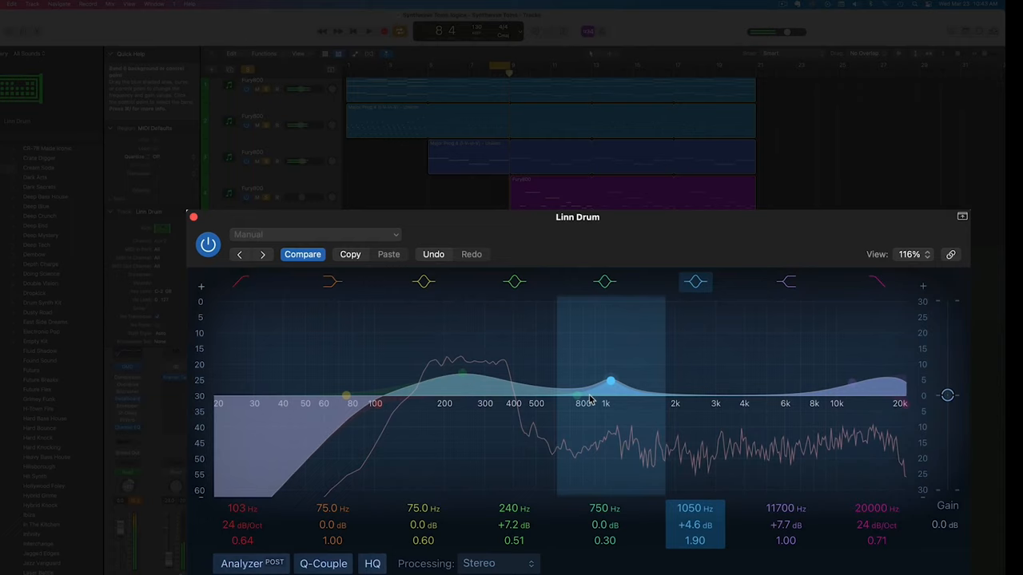
left_click_drag(611, 381, 733, 418)
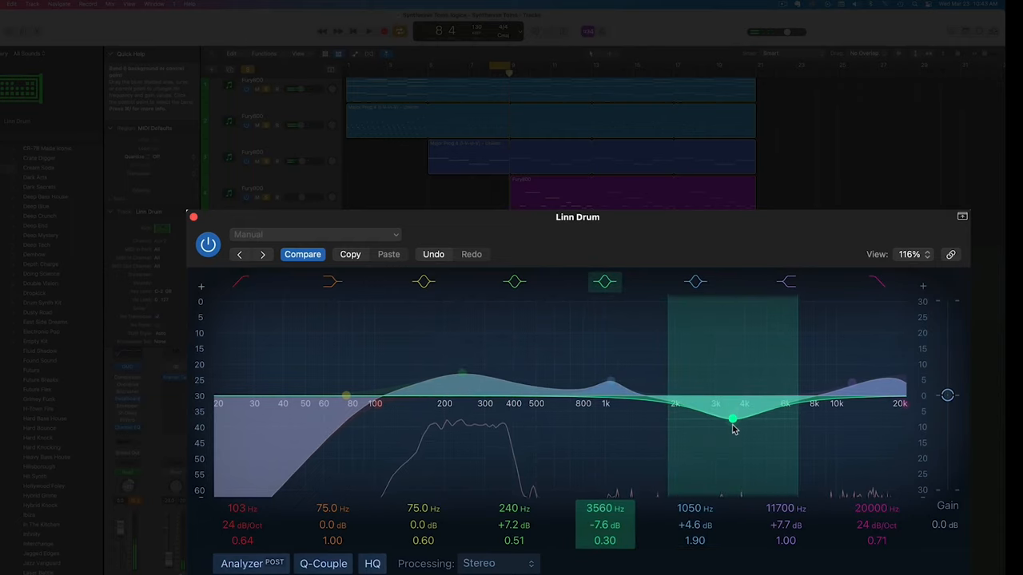
left_click_drag(732, 419, 732, 421)
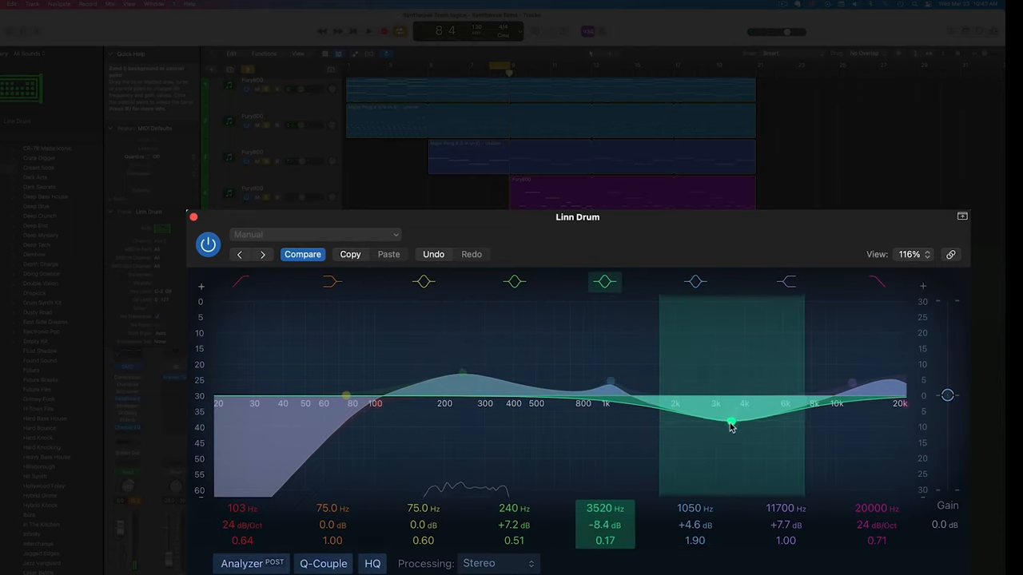
left_click_drag(731, 424, 729, 425)
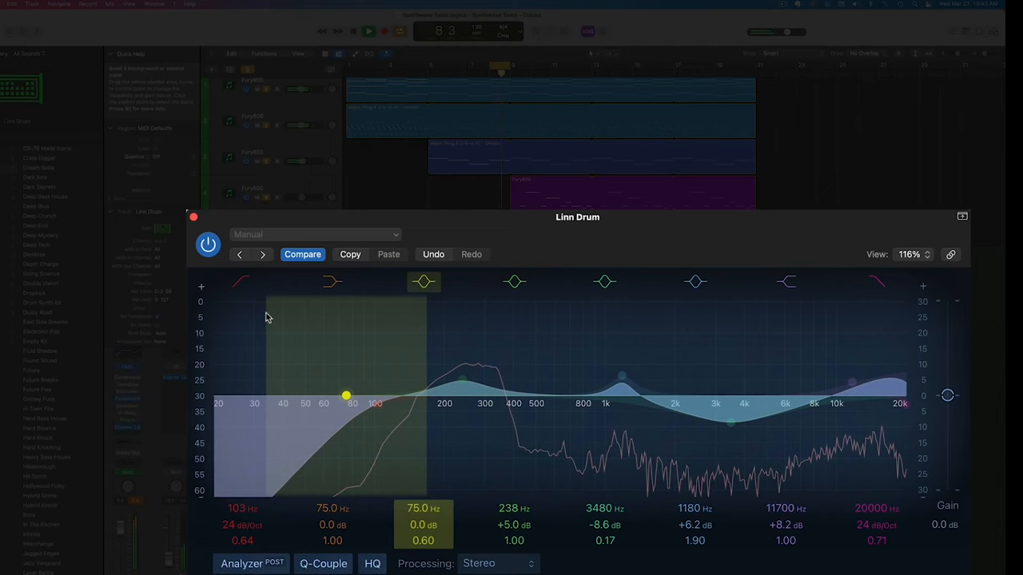
left_click(208, 244)
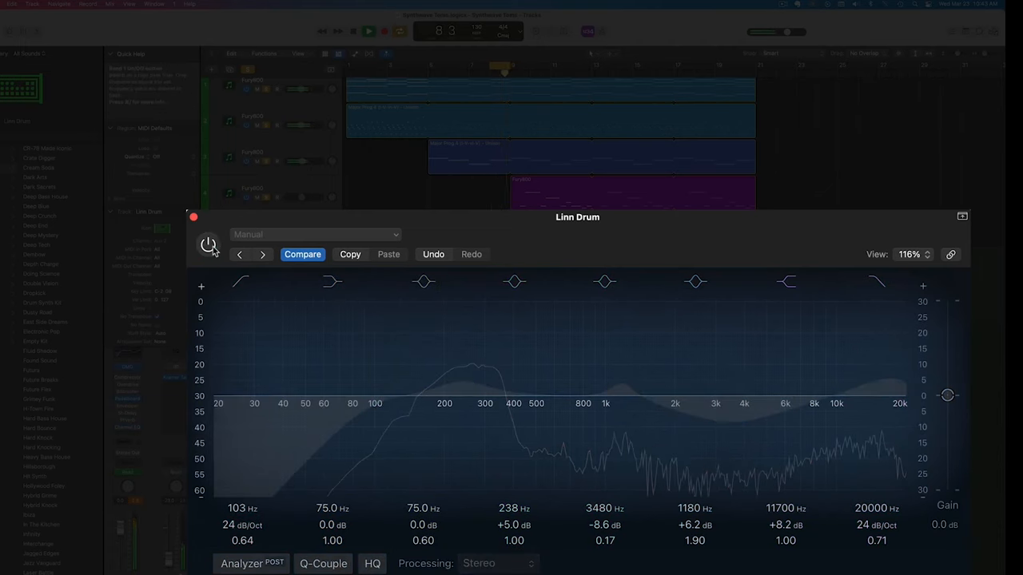
left_click(207, 244)
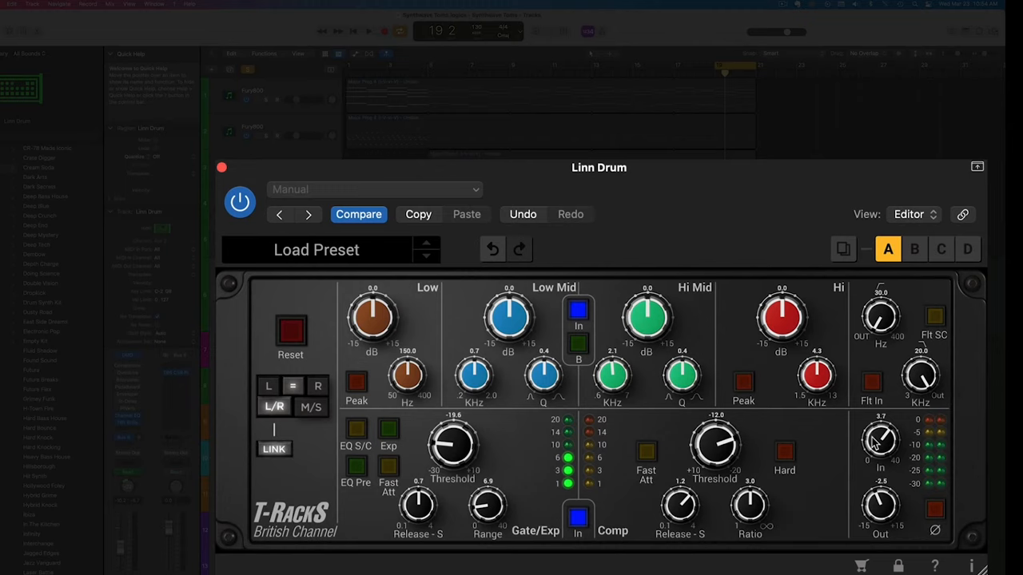
mouse_move(879, 444)
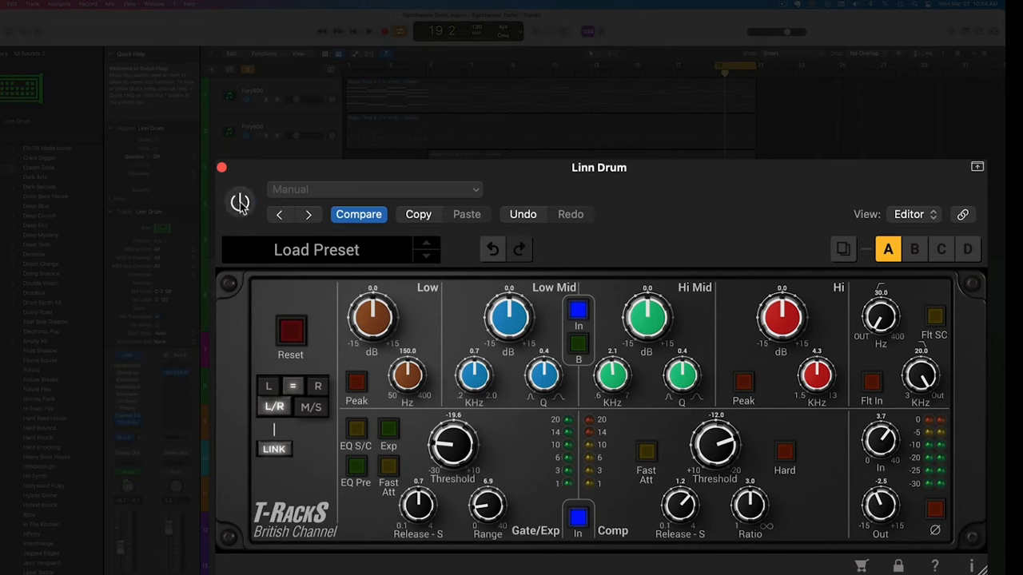
Toggle the T-RackS British Channel bypass to compare compressed against dry toms
left_click(239, 202)
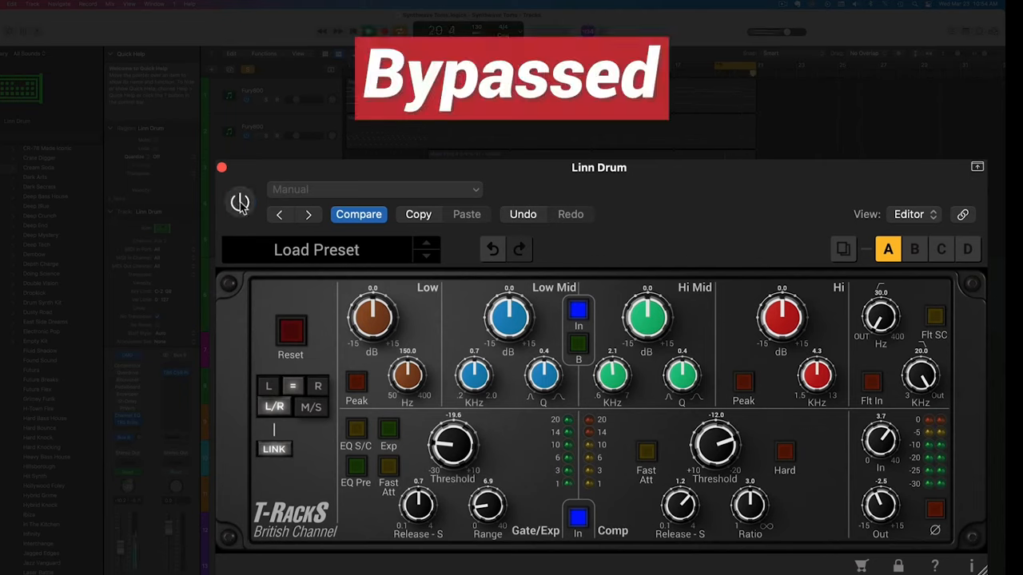
left_click(240, 201)
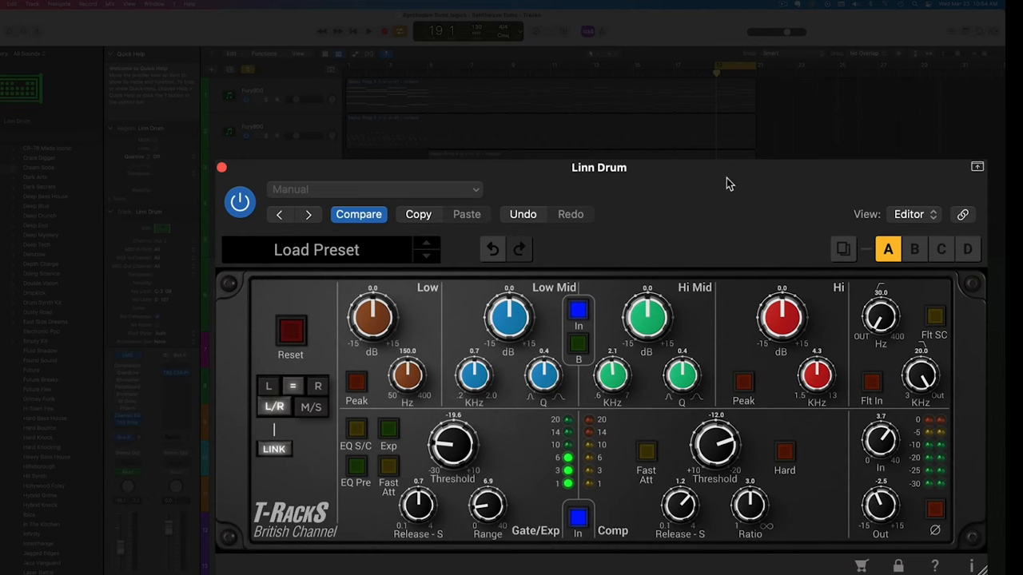
left_click(221, 167)
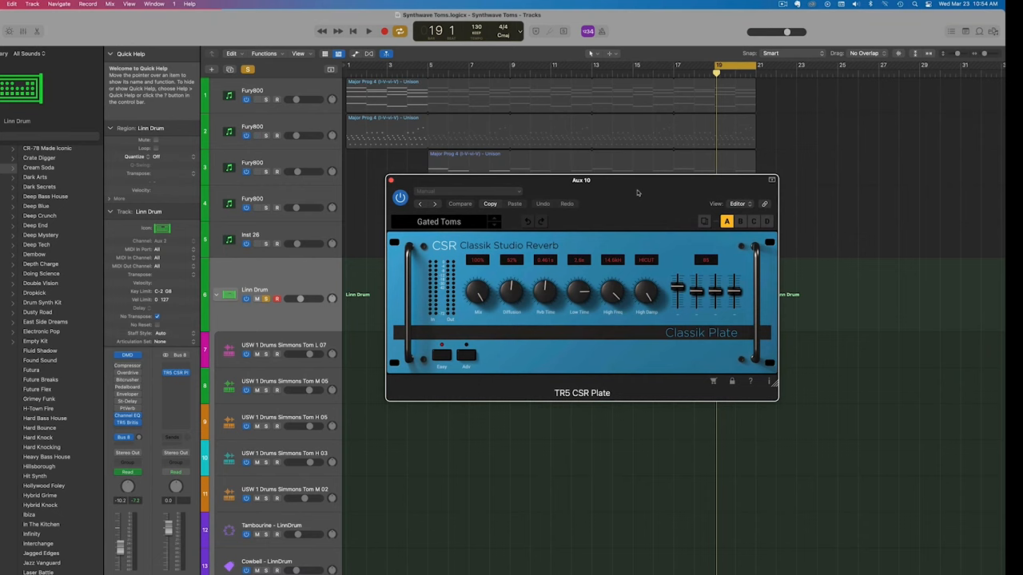
Move the Gated Toms CSR Plate reverb window lower to reveal the tracks
left_click_drag(581, 180, 588, 199)
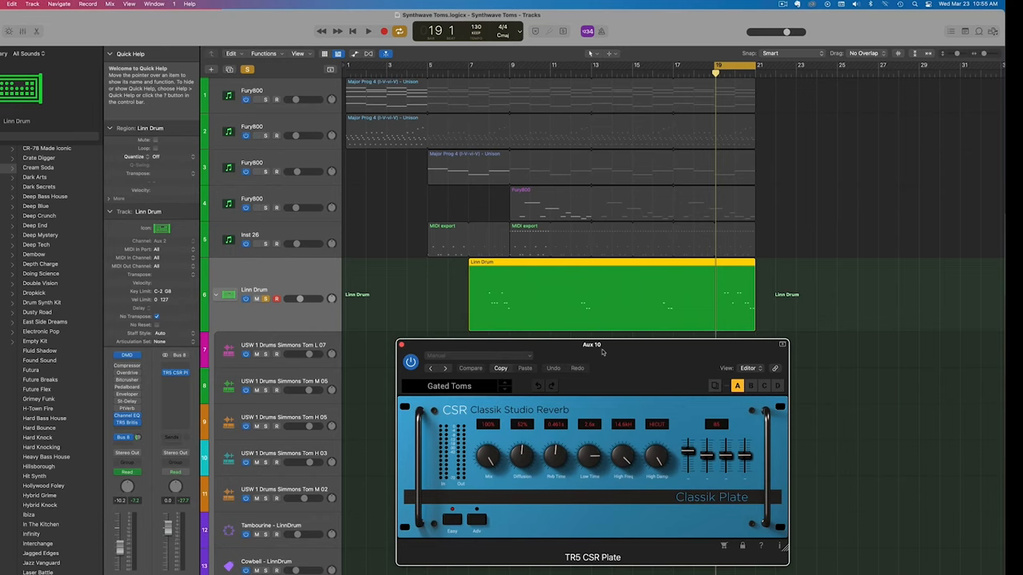
mouse_move(605, 354)
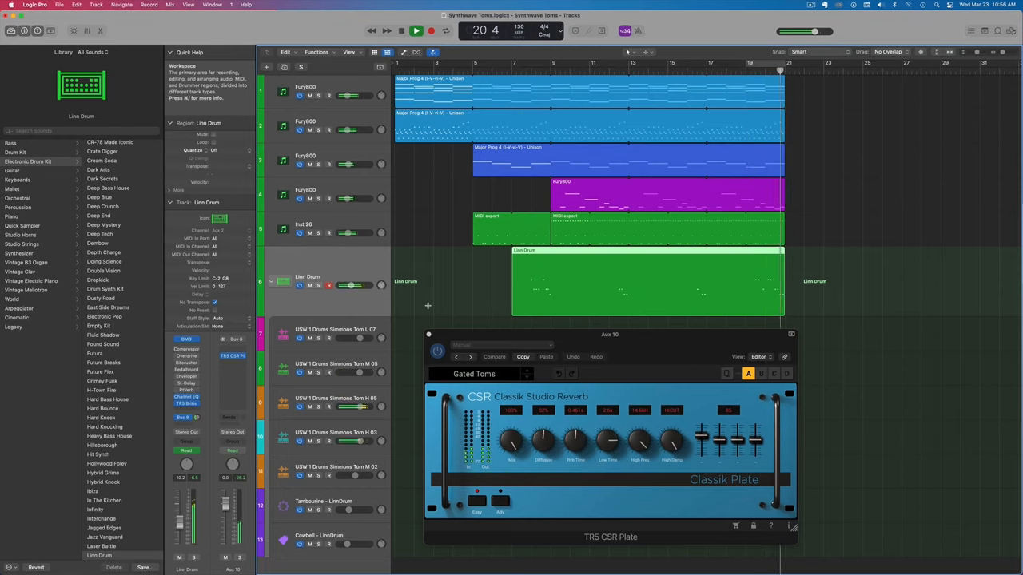
Close the CSR Plate window, collapse the Linn Drum stack and mute the track
left_click(415, 30)
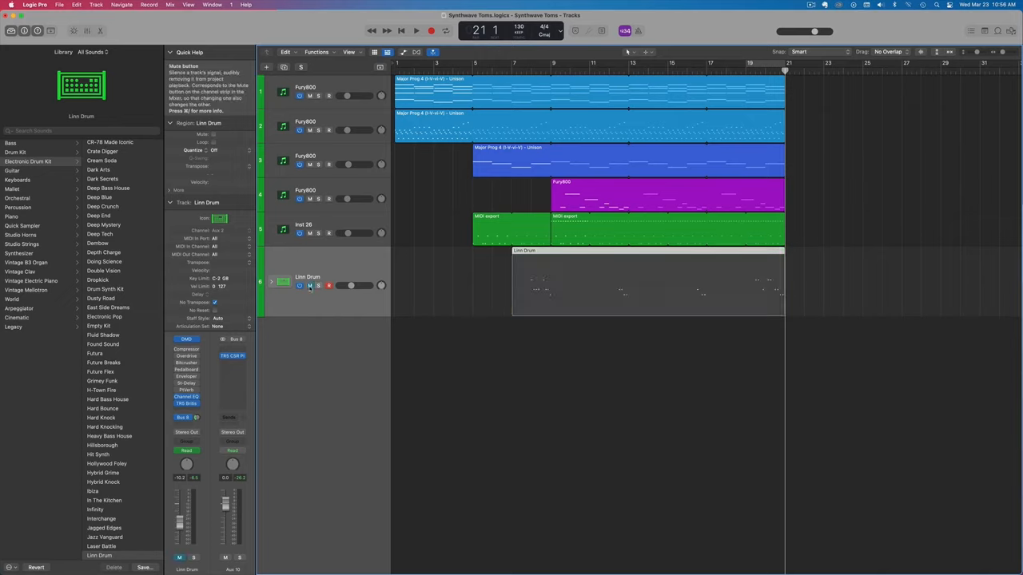
Create a new Software Instrument track, Inst 3, with BM-VICE loaded
right_click(312, 285)
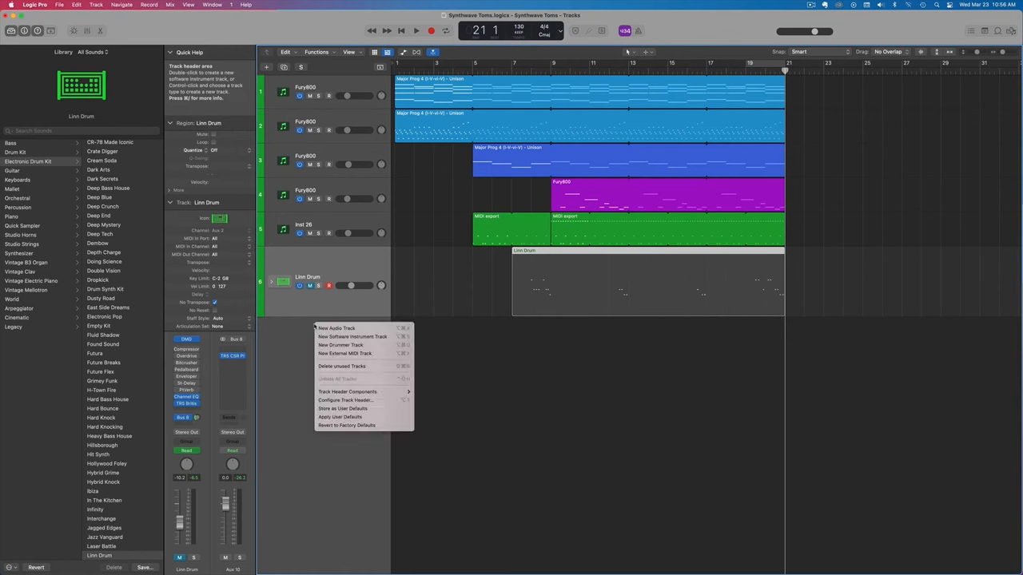
left_click(337, 328)
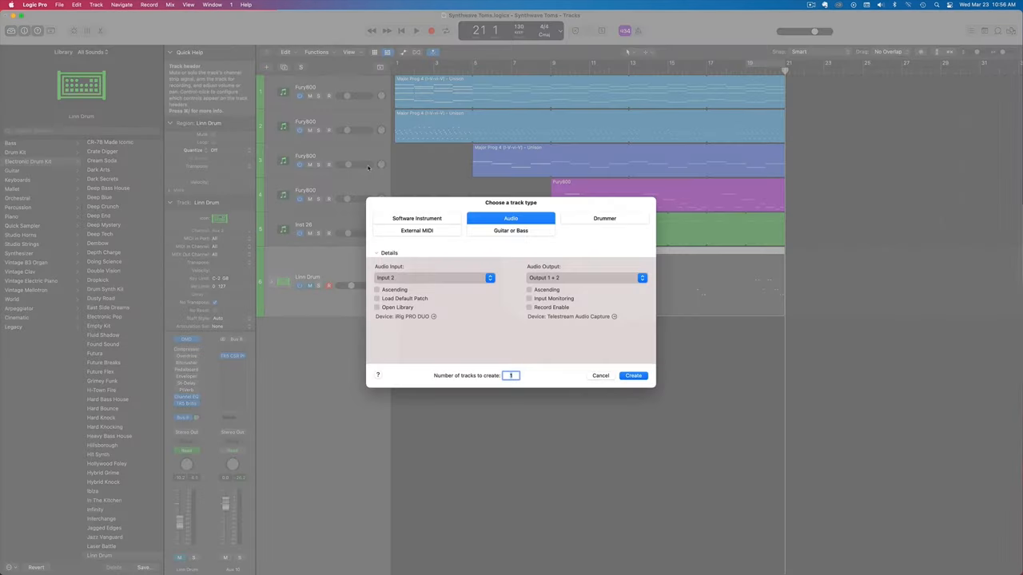
left_click(633, 376)
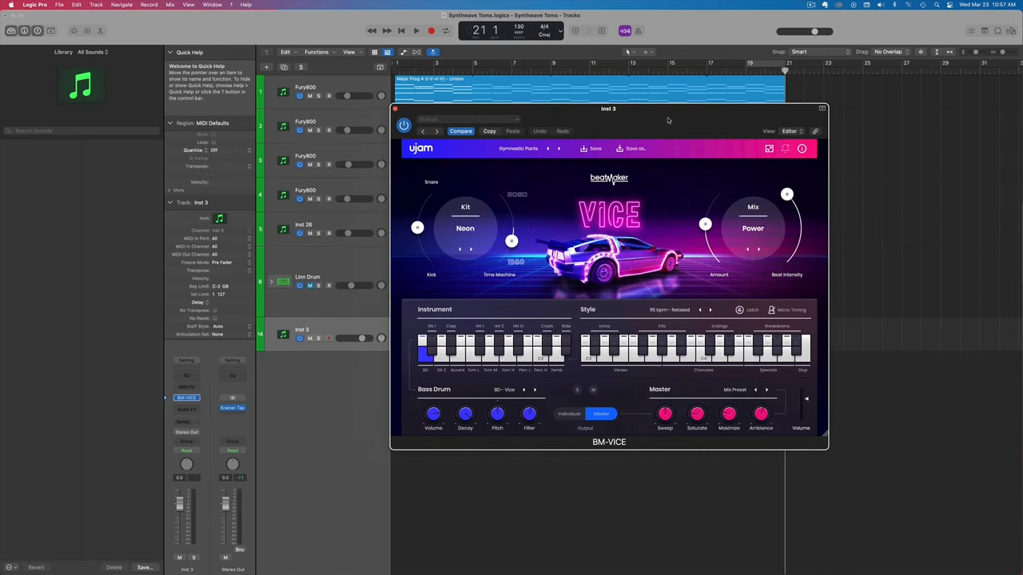
Audition the bass drum, accent, snare and toms, then switch the kit to Indigo
left_click(424, 352)
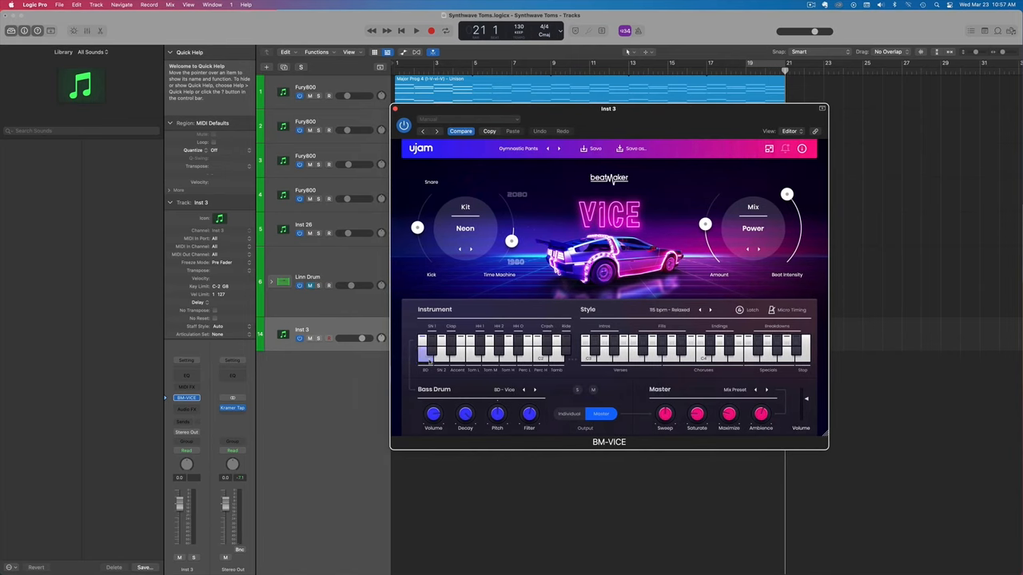
left_click(465, 227)
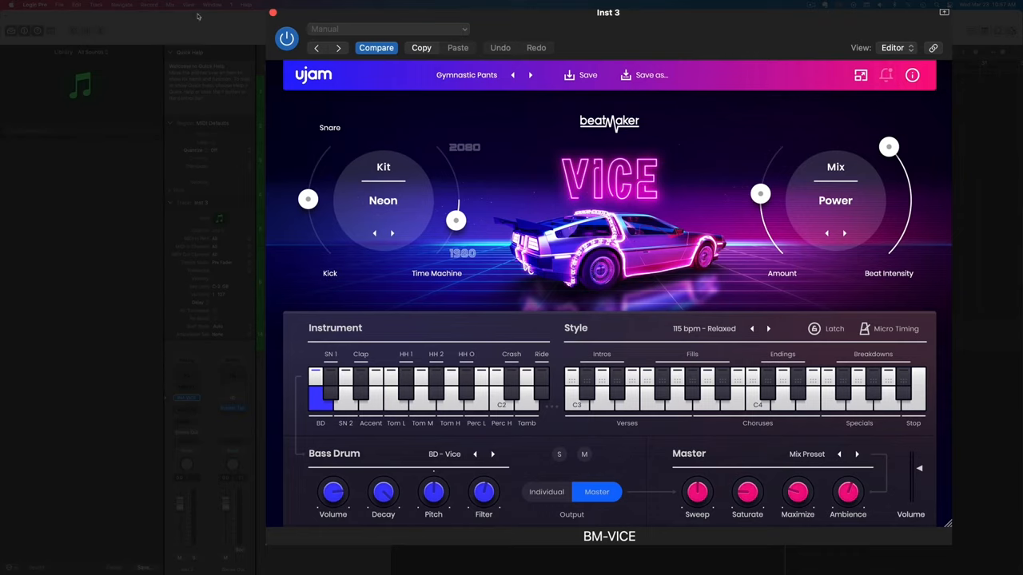
left_click(345, 392)
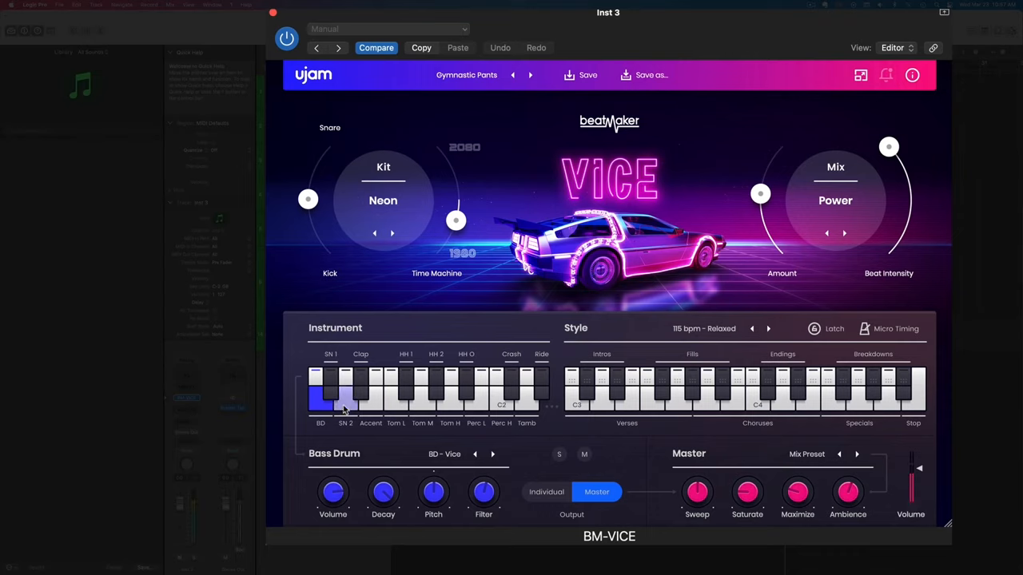
left_click(370, 392)
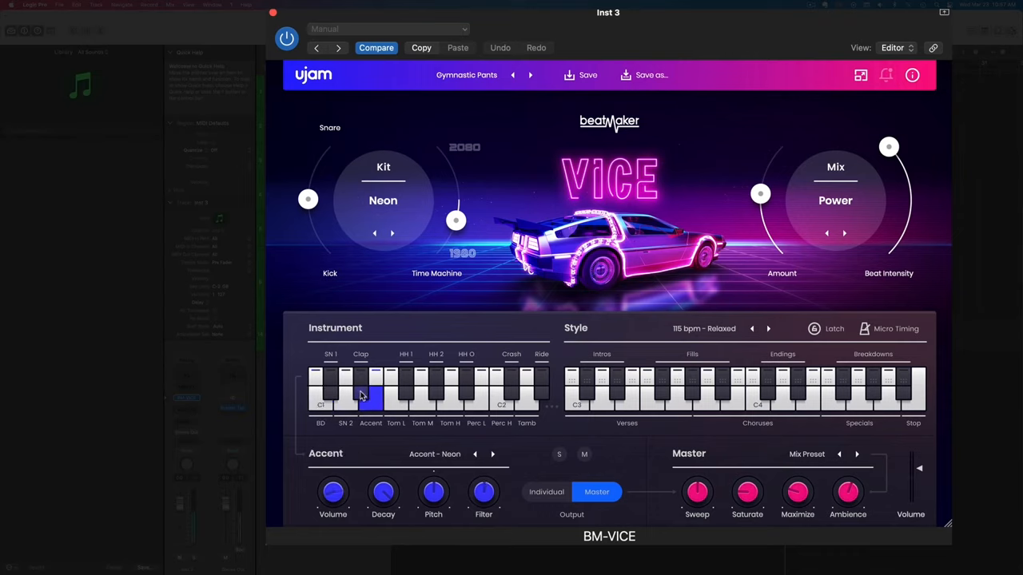
left_click(370, 392)
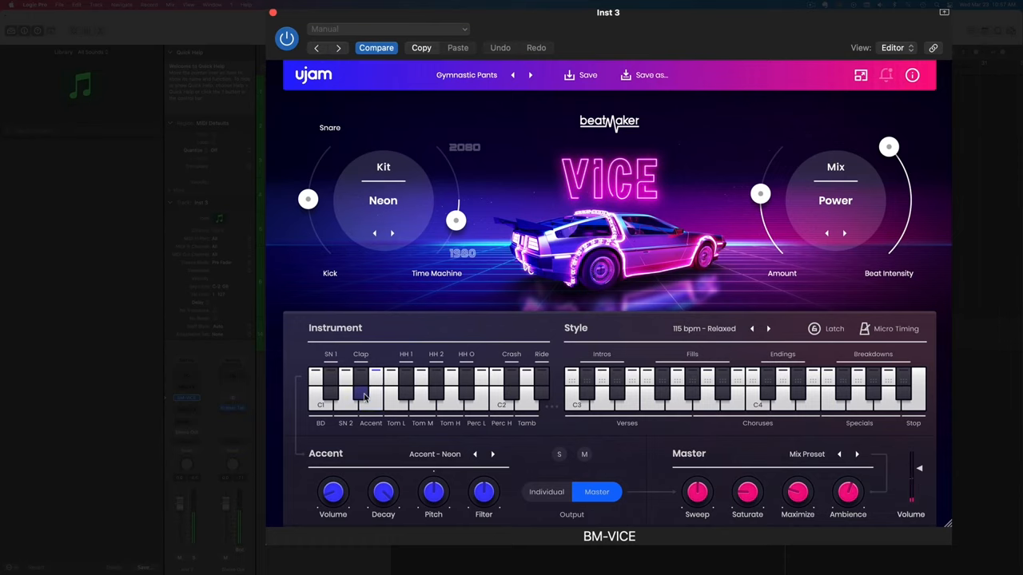
left_click(330, 391)
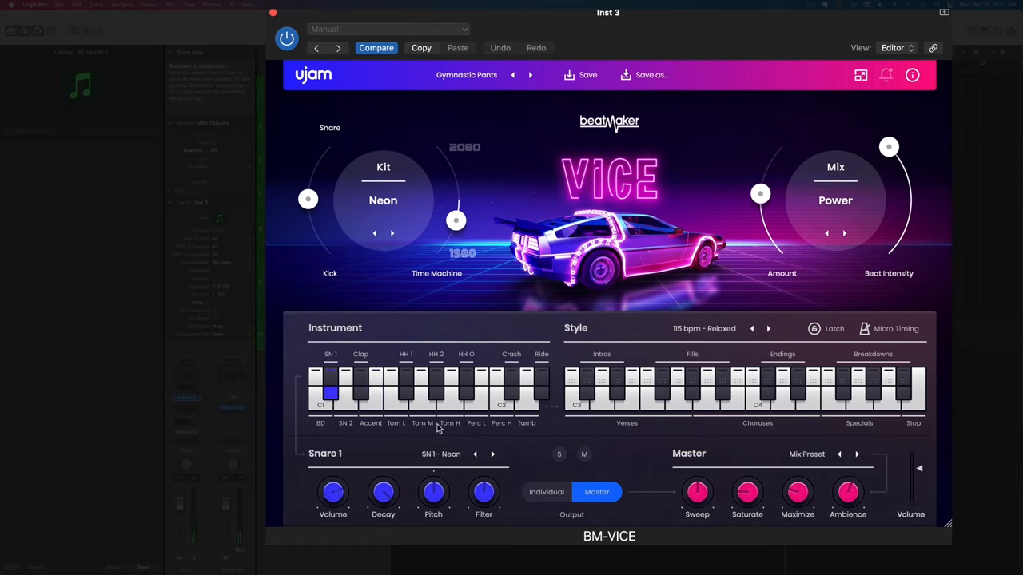
left_click(450, 404)
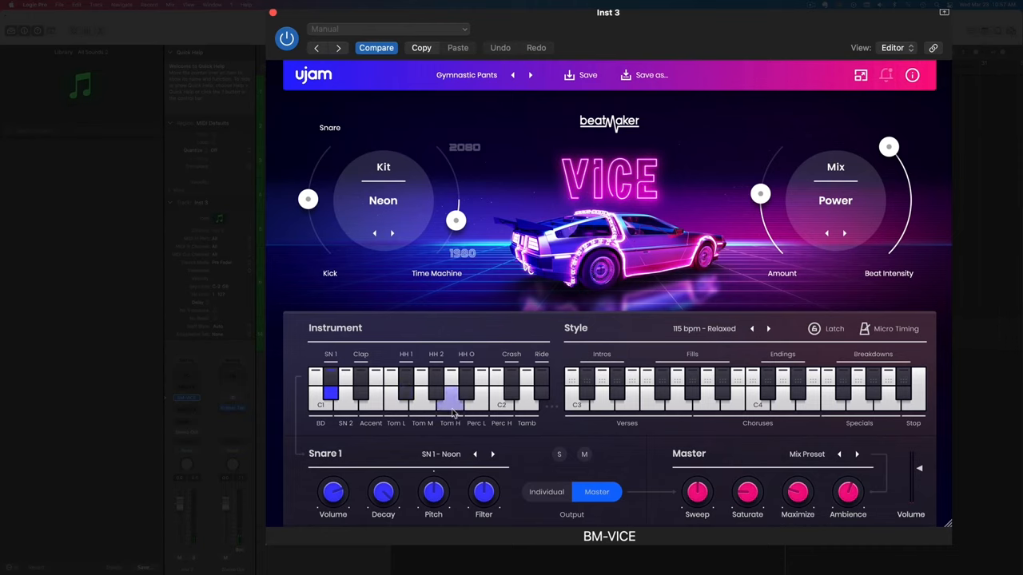
left_click(395, 391)
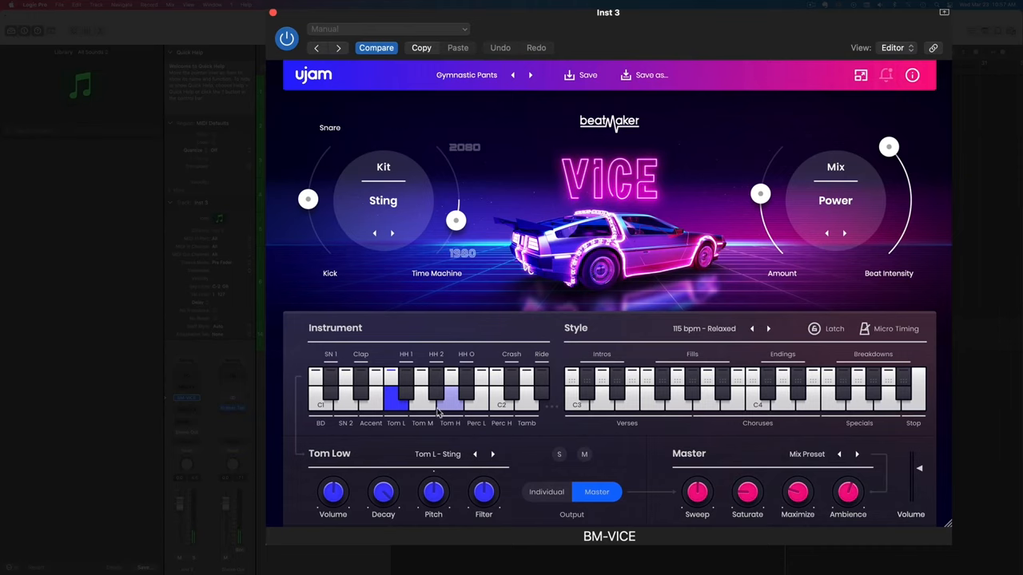
left_click(392, 233)
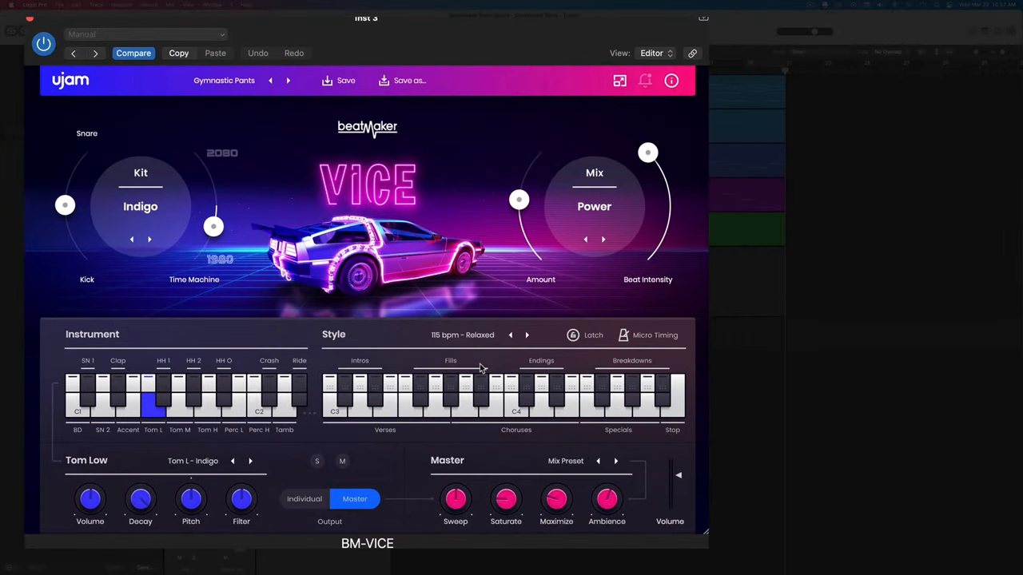
left_click(494, 404)
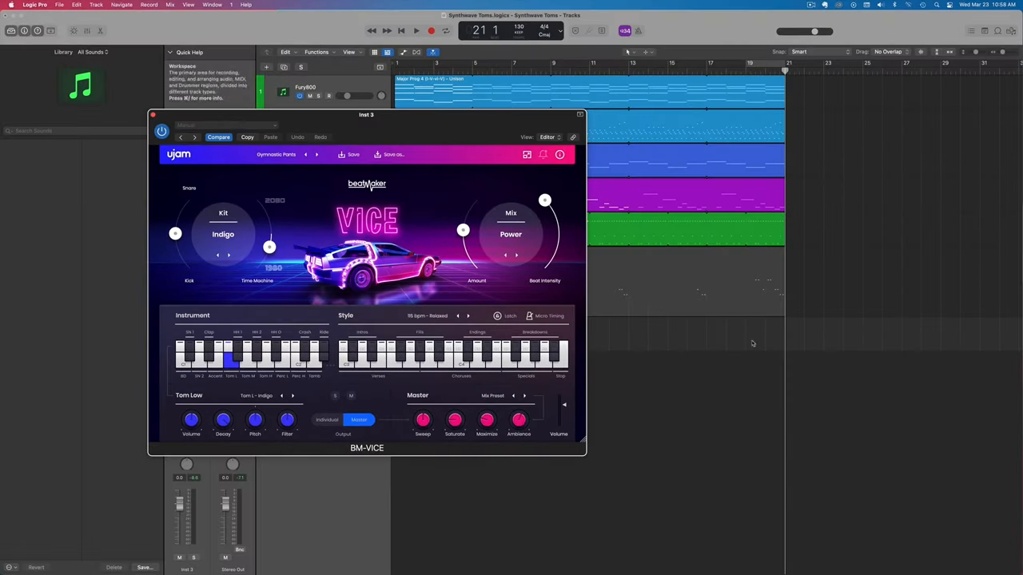
Load the Factory > Retro preset Infrared Buzzard into VICE
left_click_drag(366, 115, 305, 80)
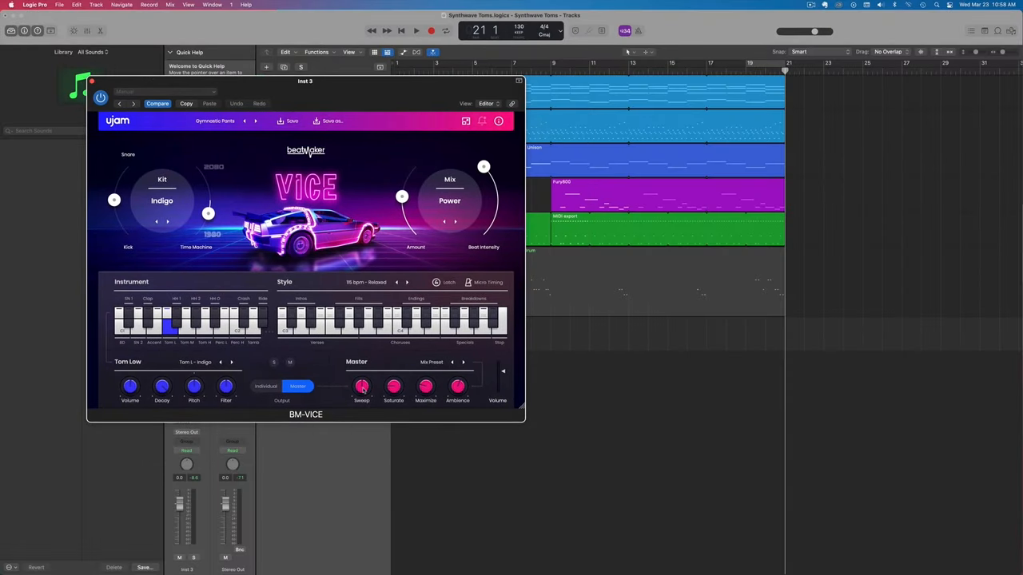
left_click(378, 324)
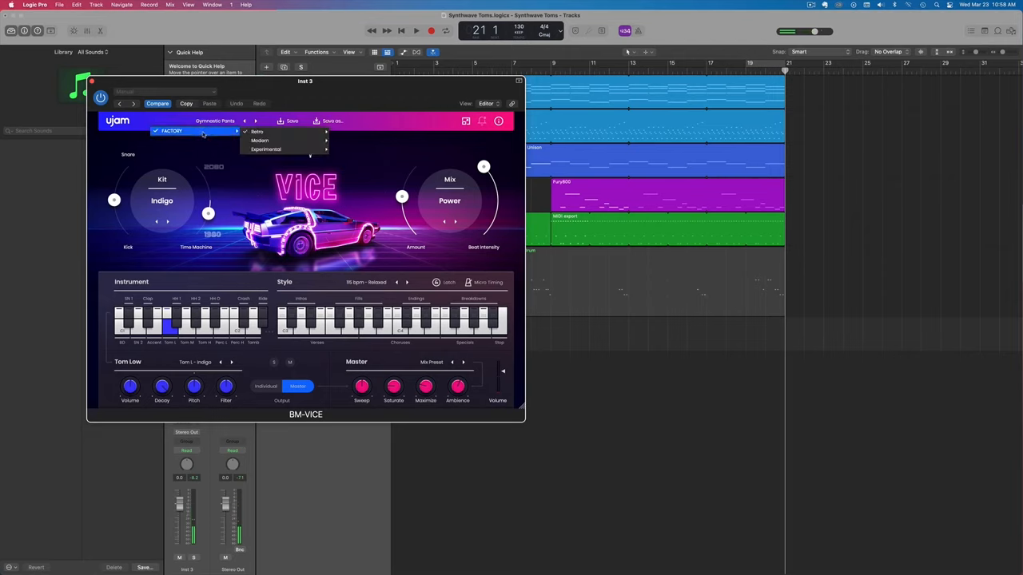
left_click(257, 131)
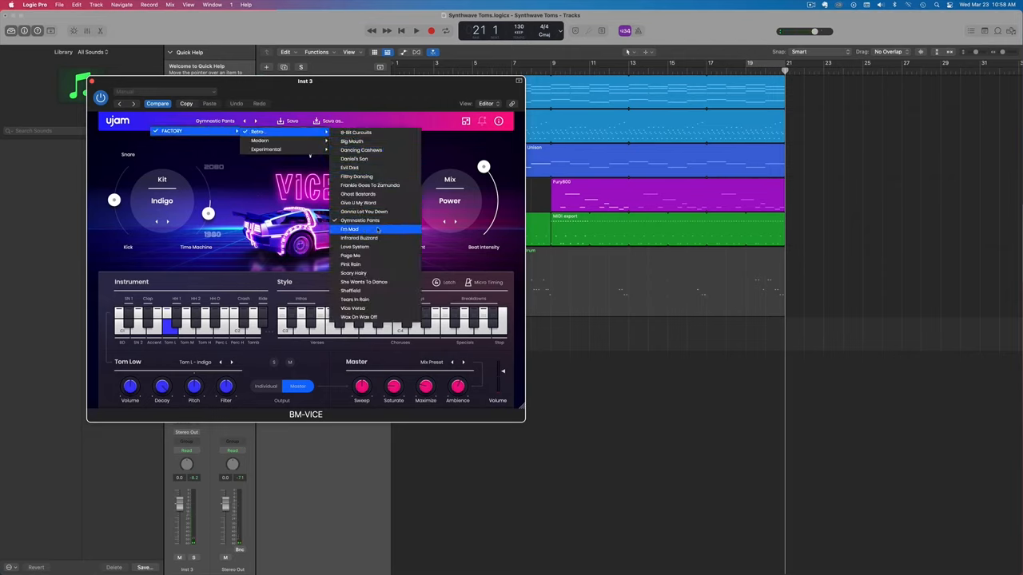
left_click(349, 230)
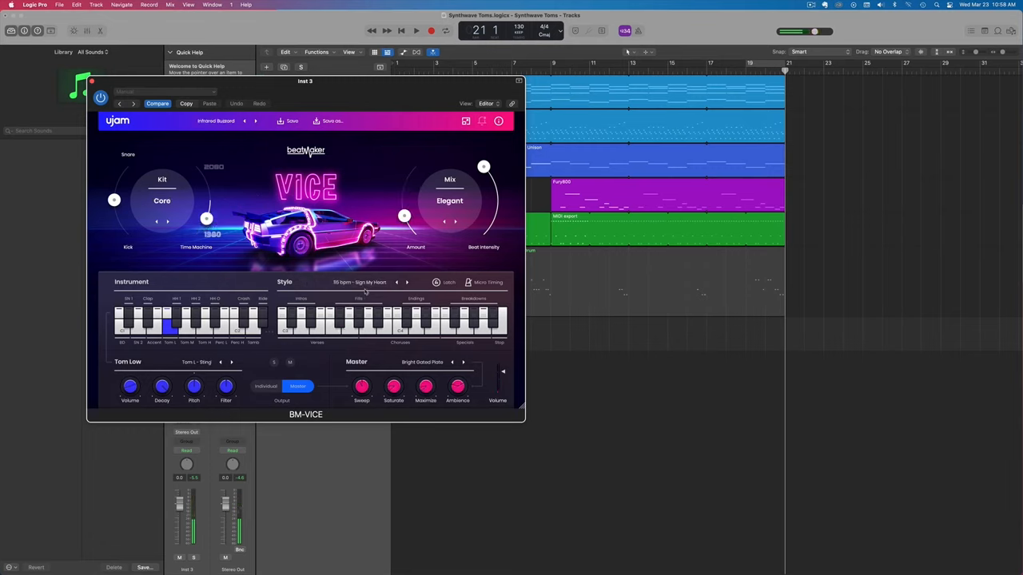
left_click(377, 324)
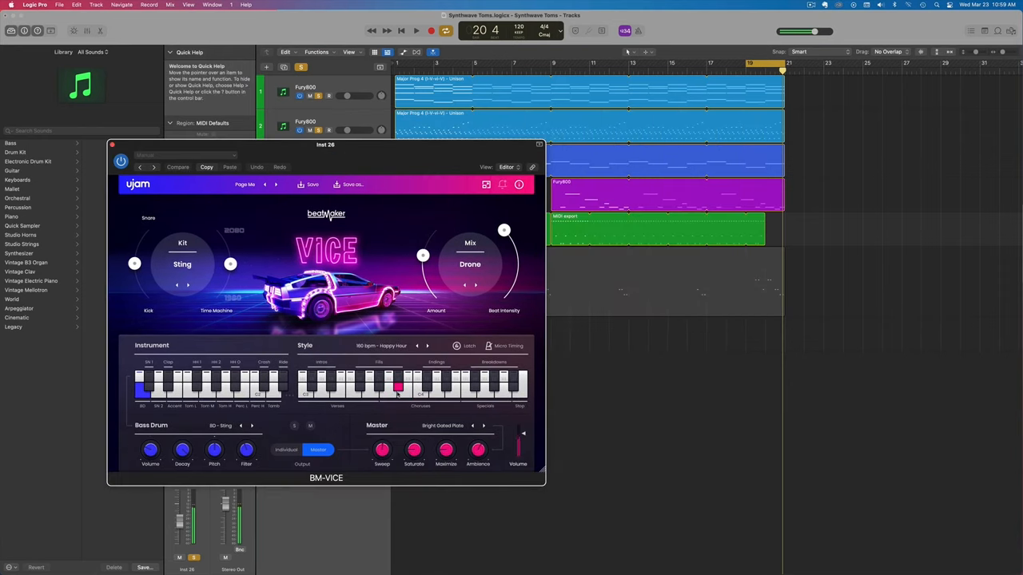
Preview a Chorus pattern and drop its one-bar MIDI export at bar 20 on Inst 26
left_click(380, 386)
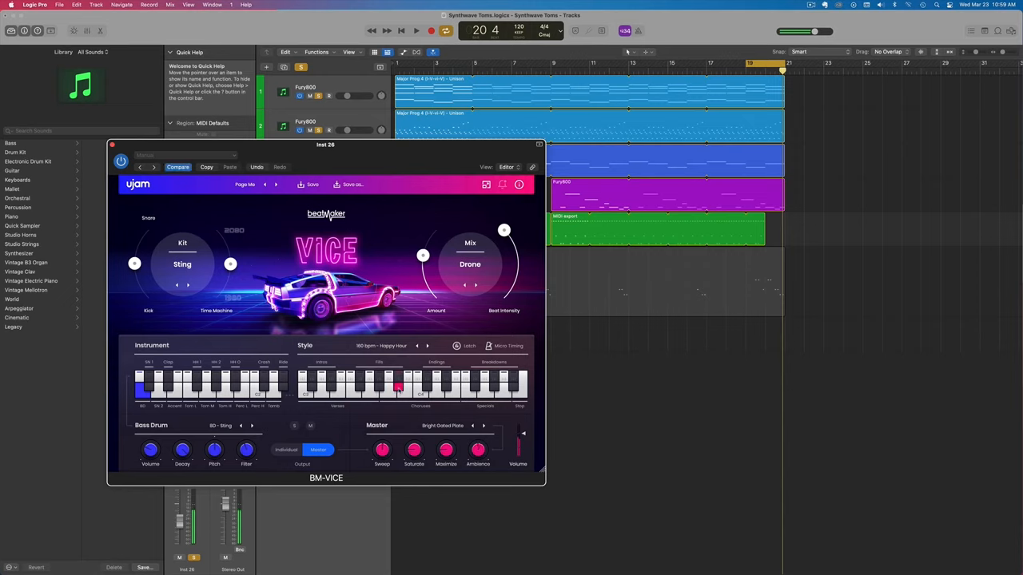
left_click(397, 379)
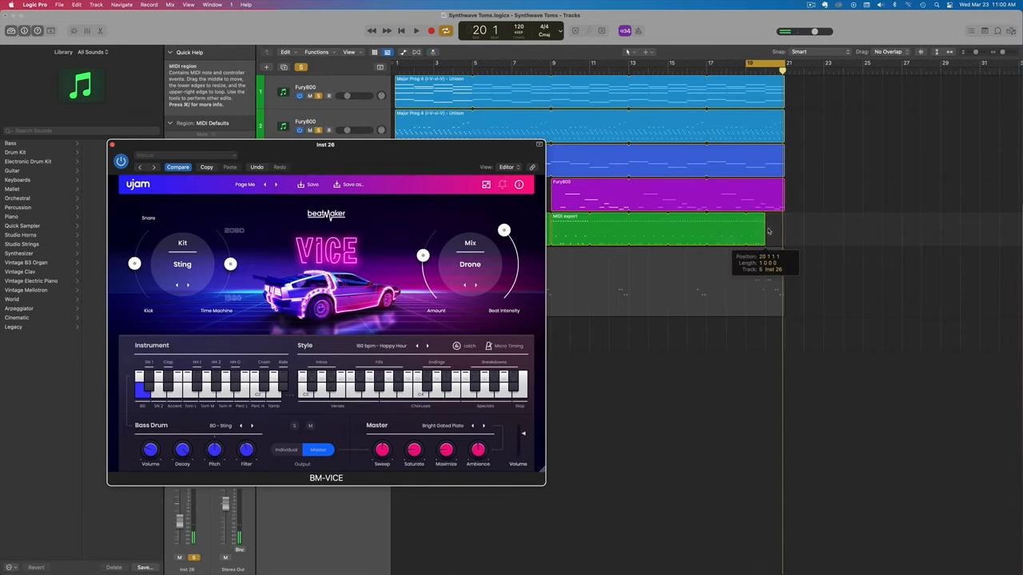
left_click(415, 30)
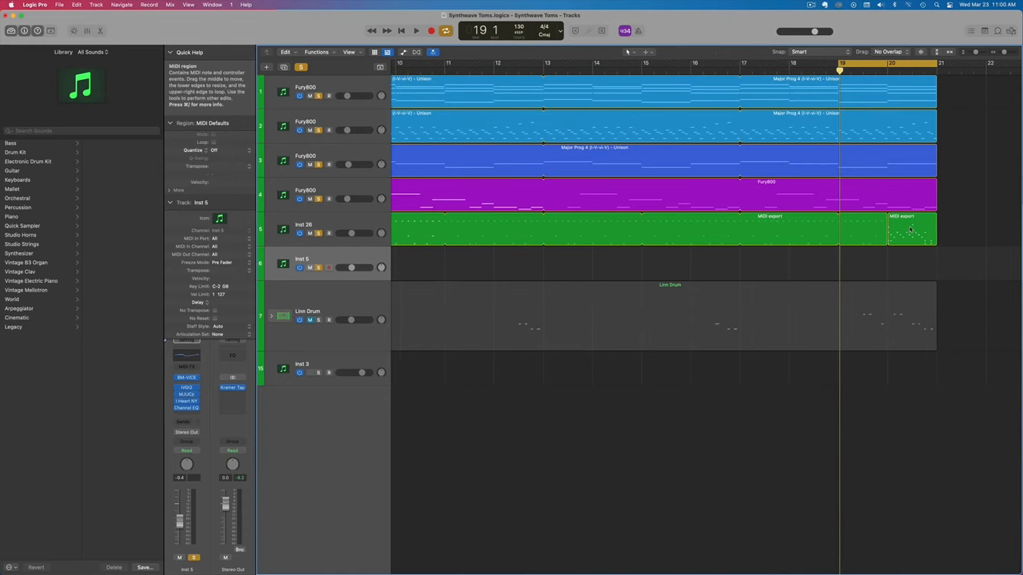
Copy the bar-20 fill onto Inst 5 and open its 13 notes in the Piano Roll
left_click_drag(911, 232, 911, 262)
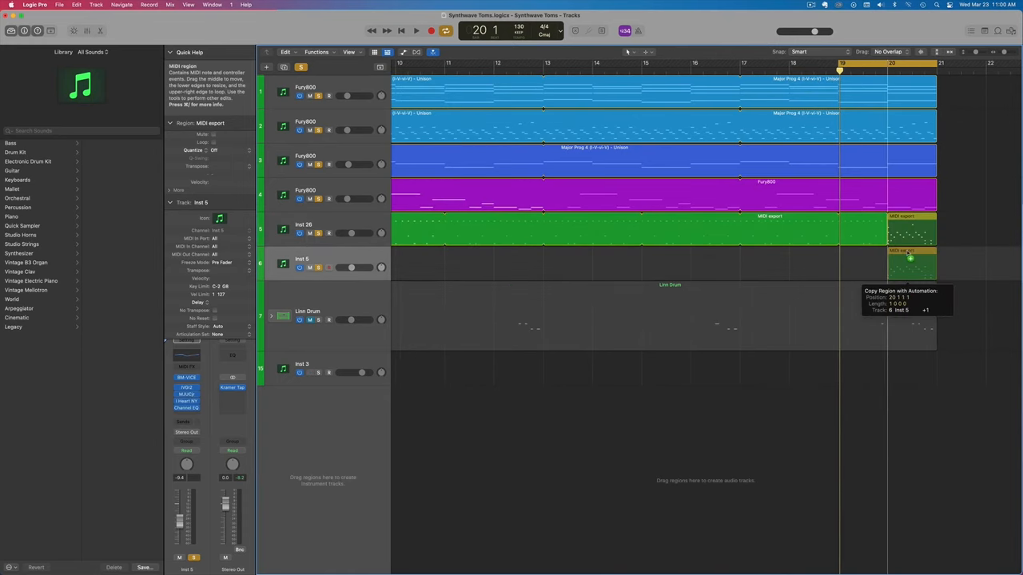
double_click(911, 264)
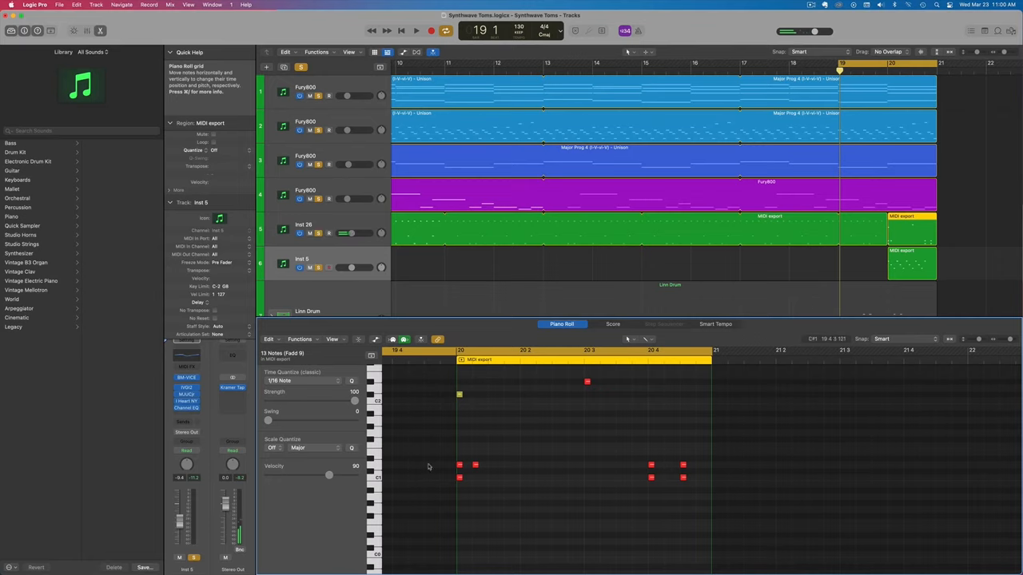
mouse_move(511, 417)
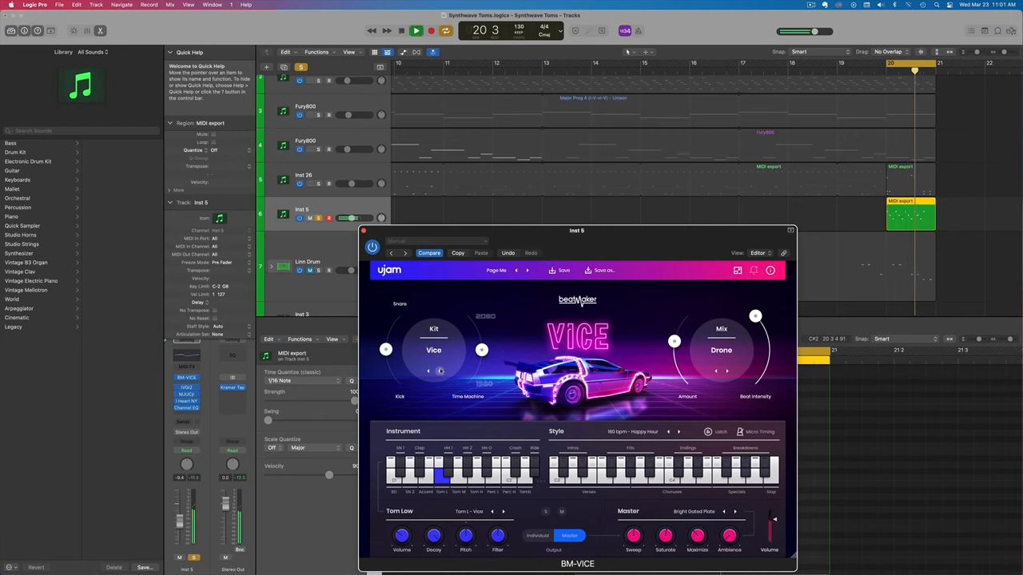
Step the Inst 5 VICE kit to Neon and add a Bus 8 send
left_click(439, 372)
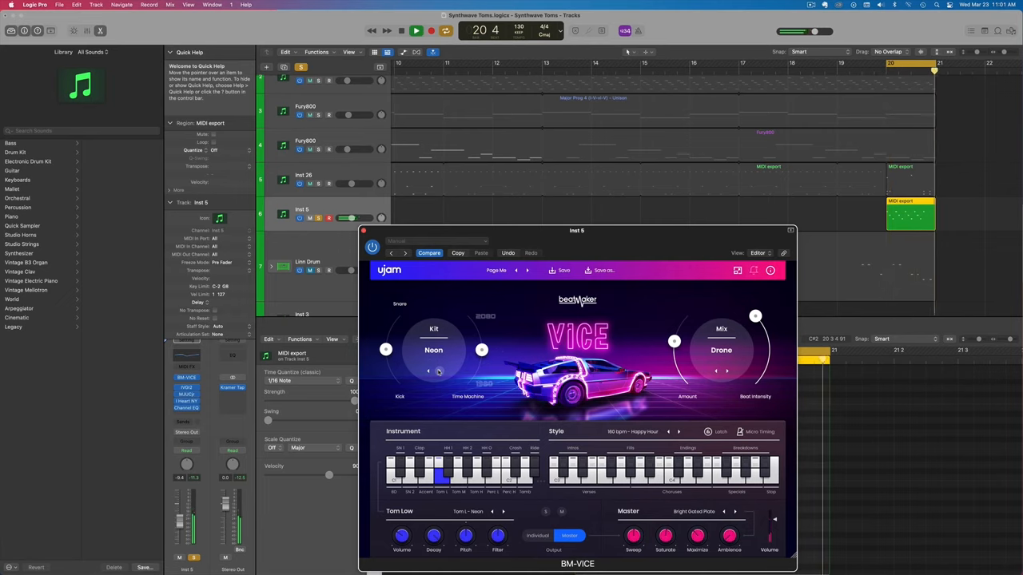
left_click(428, 371)
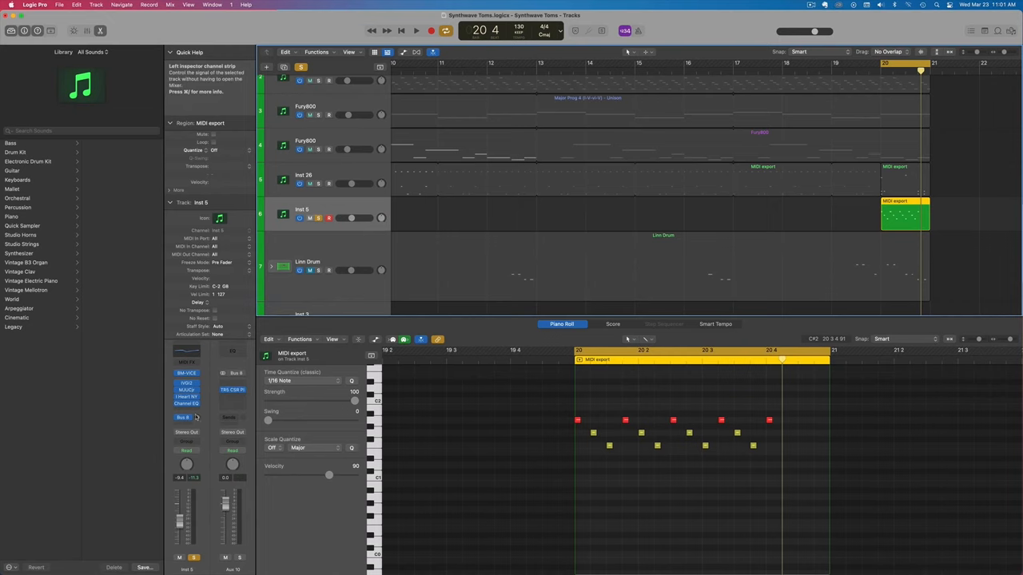
left_click(415, 31)
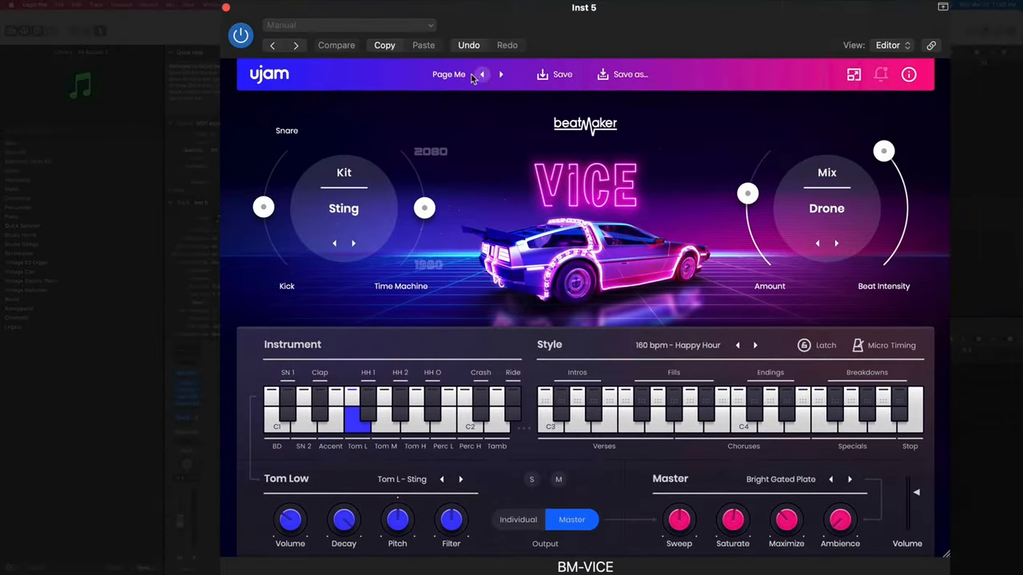
Open the BM-VICE factory preset list on Inst 5 to browse Retro and Experimental
left_click(448, 73)
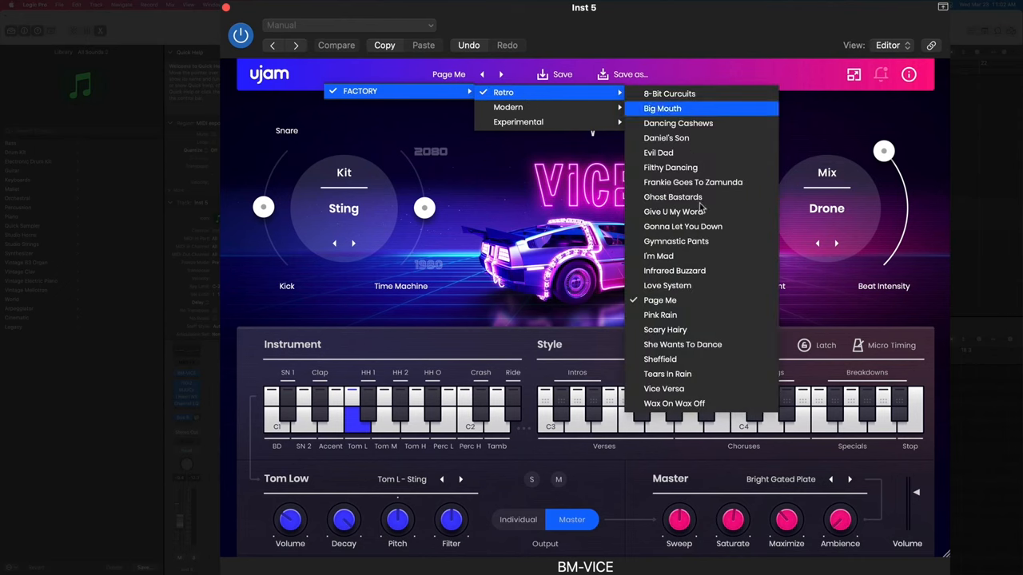
mouse_move(508, 107)
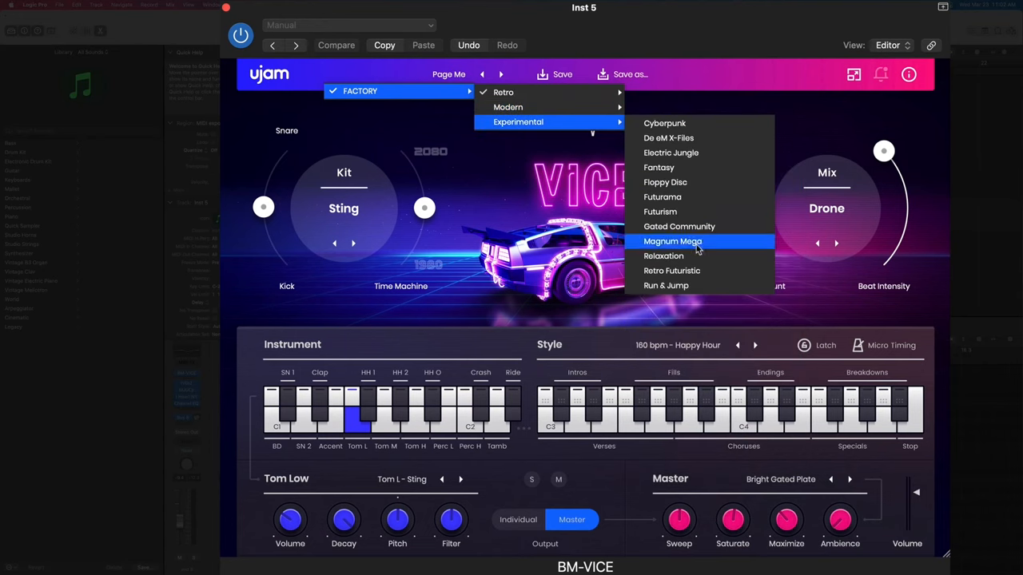
mouse_move(664, 123)
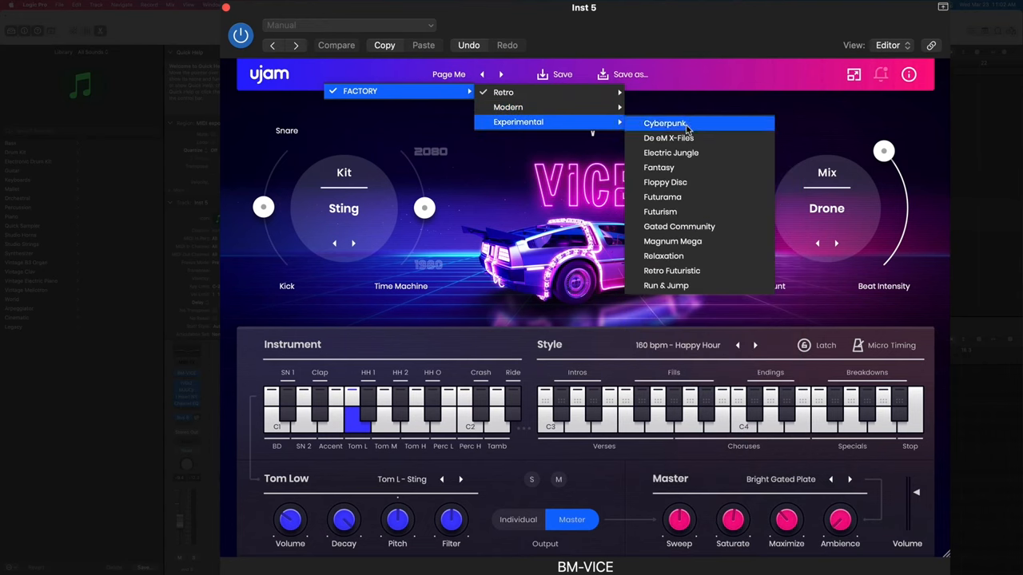
mouse_move(671, 153)
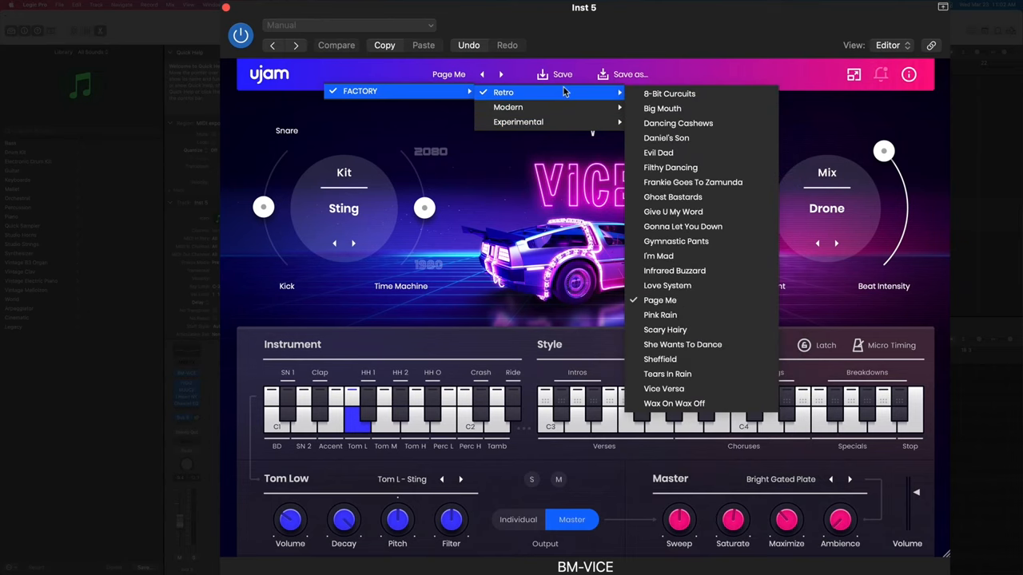
mouse_move(599, 121)
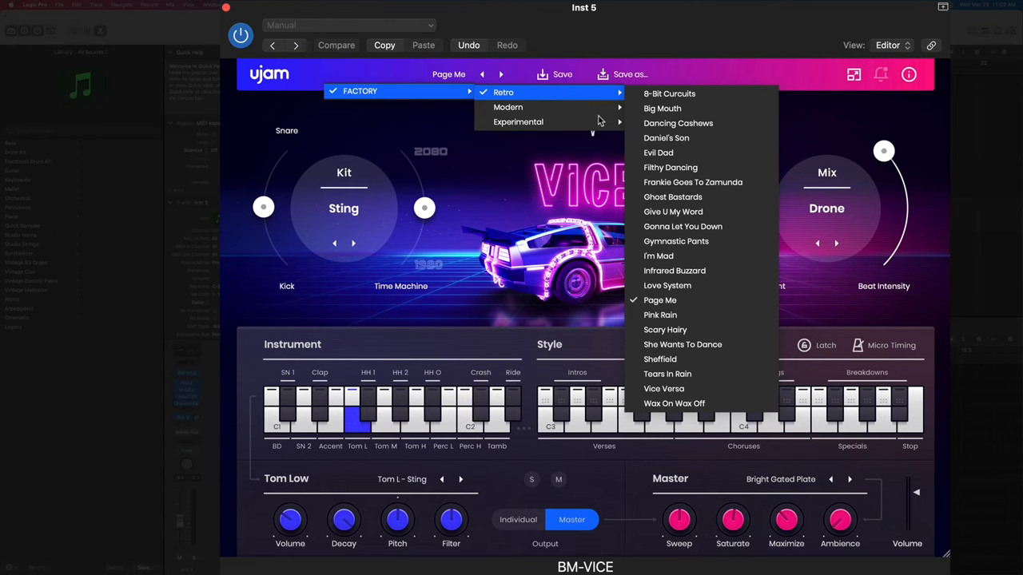
mouse_move(518, 121)
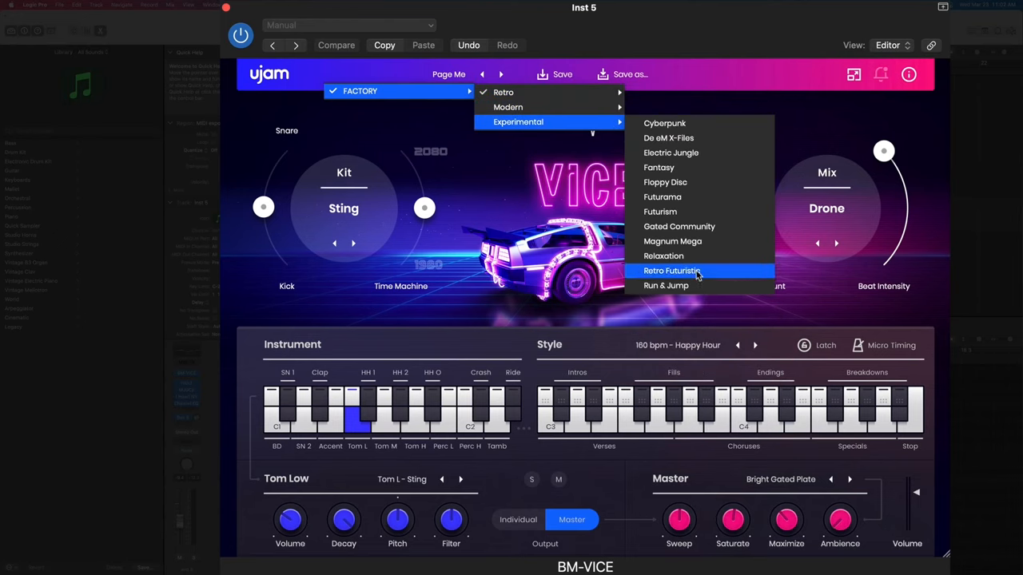
mouse_move(677, 433)
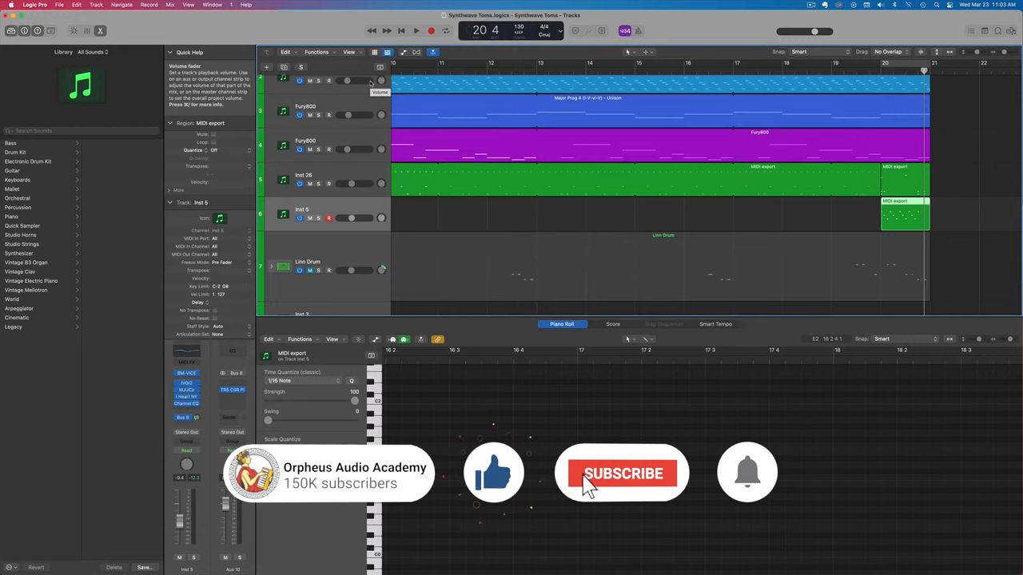
left_click(622, 473)
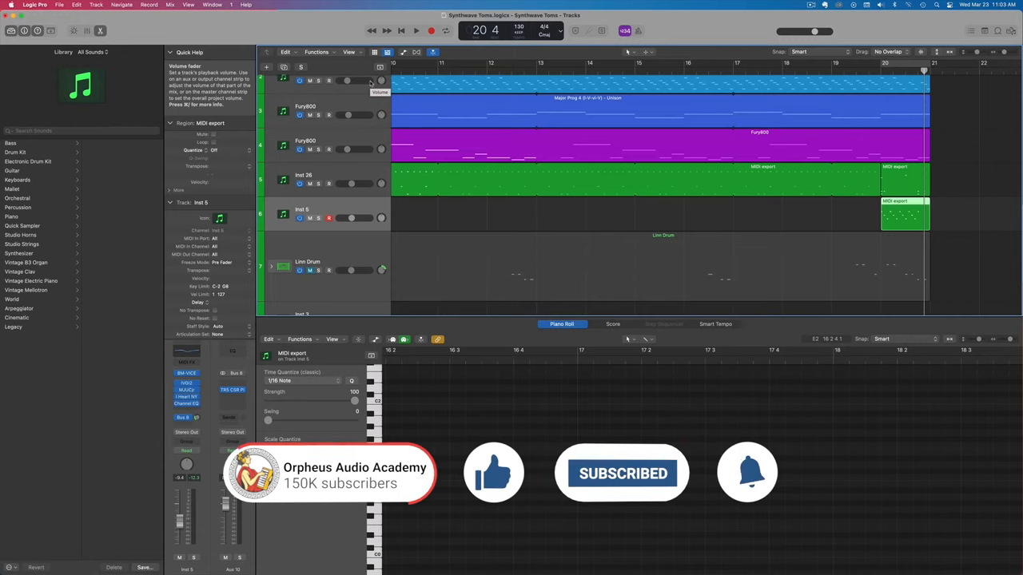